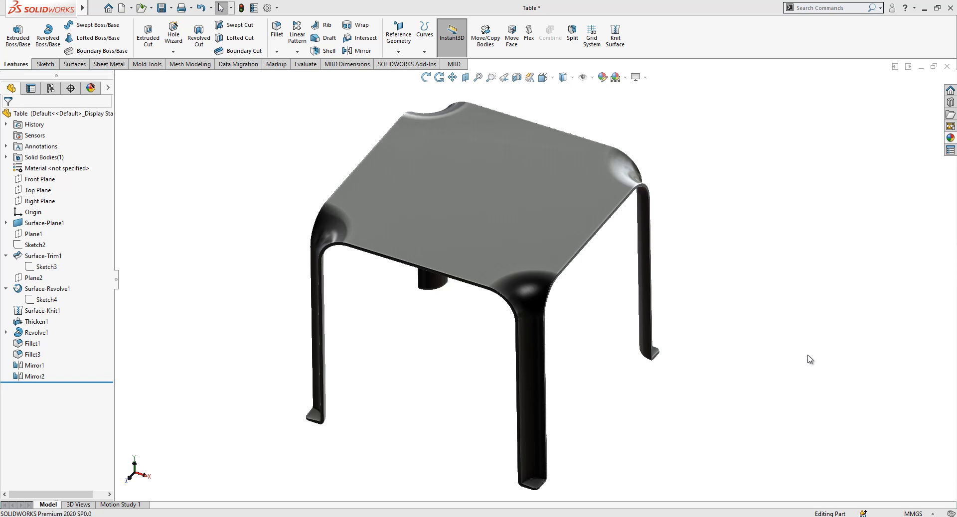
pyautogui.moveTo(777, 352)
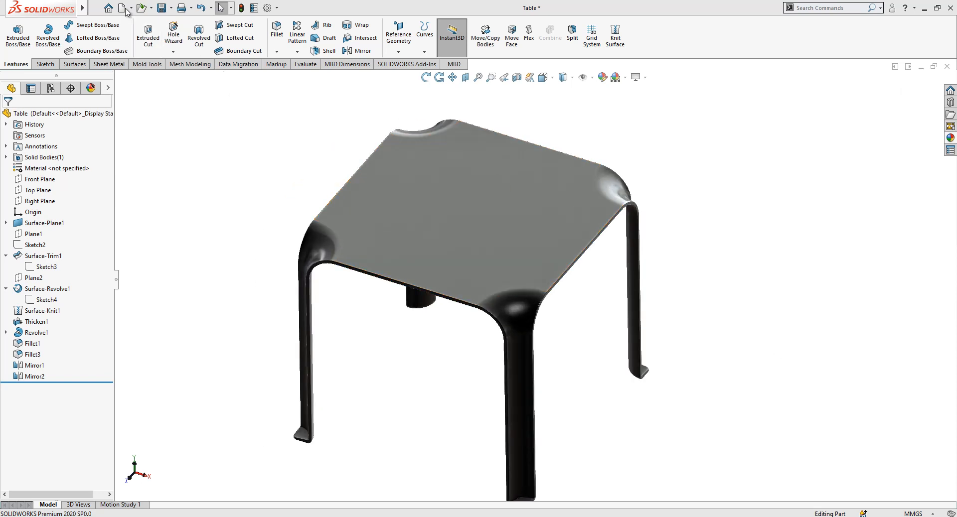
# - Create a new part and start a sketch on the Top Plane
pyautogui.click(121, 8)
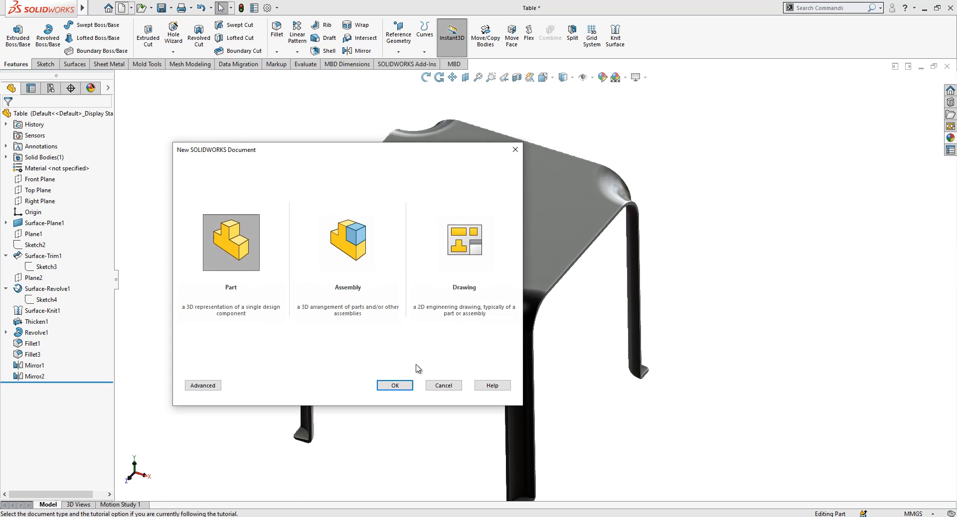
pyautogui.click(394, 385)
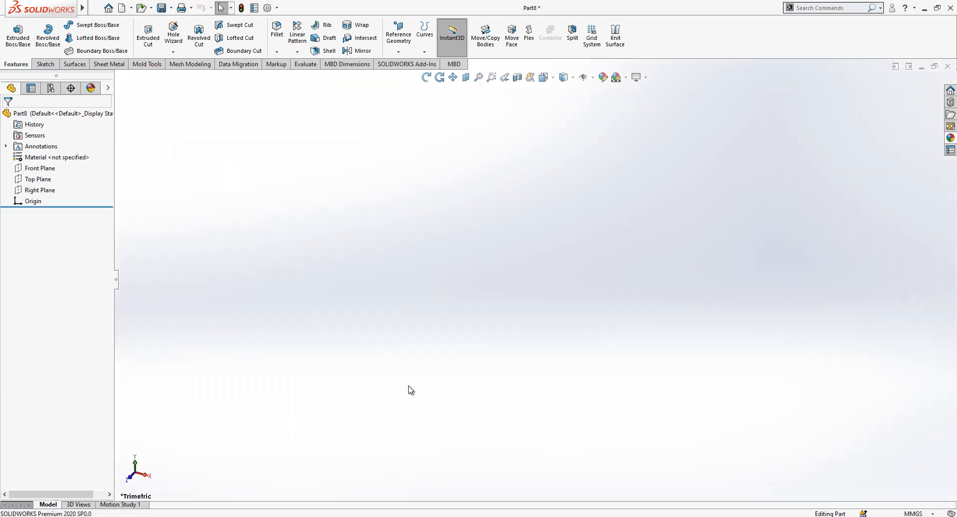
pyautogui.click(38, 179)
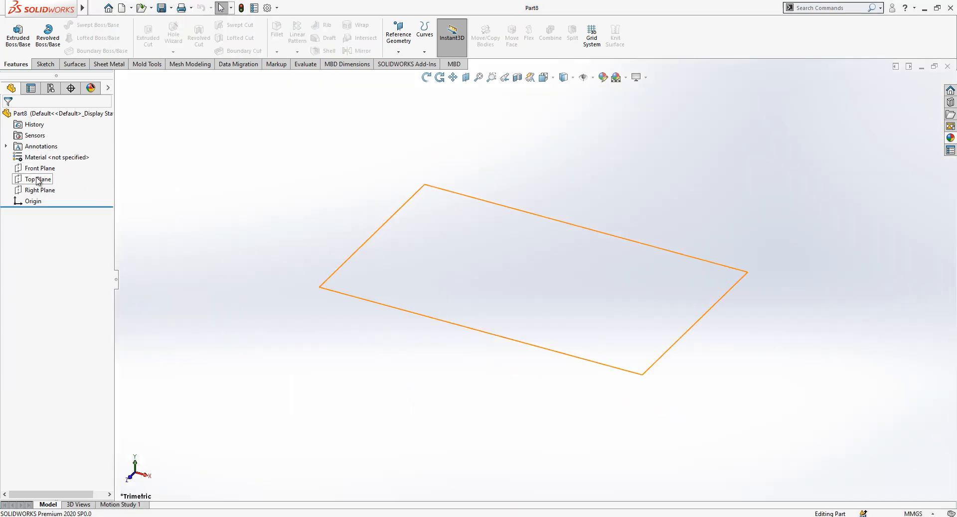
pyautogui.click(39, 179)
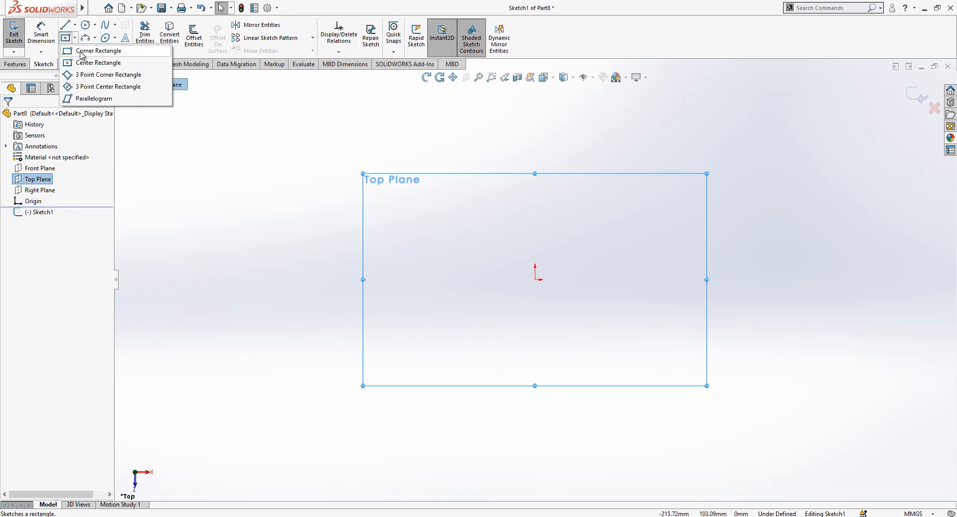
# - Draw a corner rectangle from the origin and dimension its side to 250 mm
pyautogui.click(99, 50)
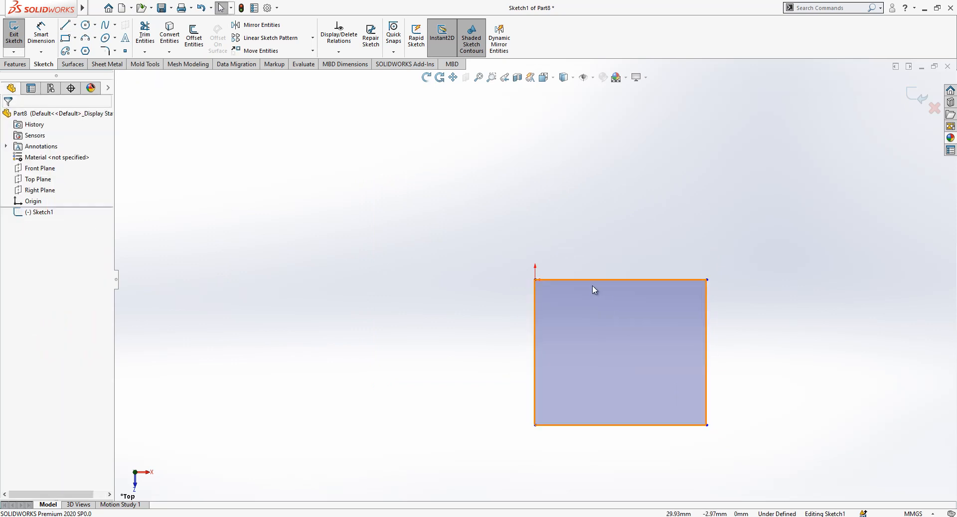
pyautogui.click(535, 353)
pyautogui.write('250')
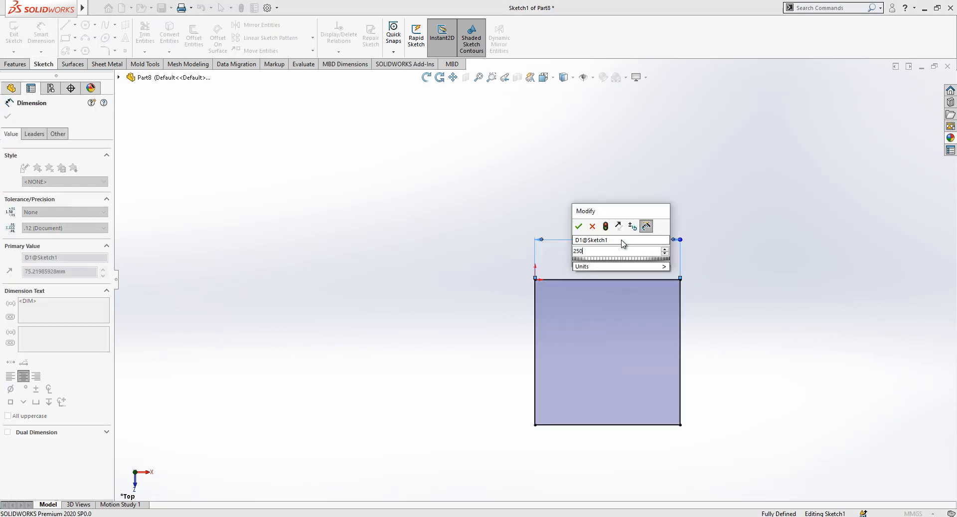
pyautogui.click(578, 227)
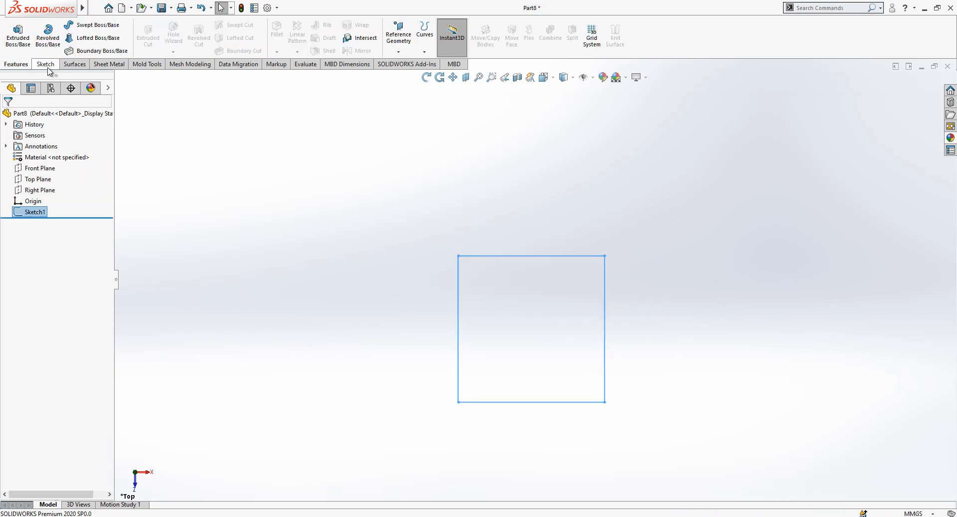
# - Turn the square Sketch1 into a planar surface, Surface-Plane1
pyautogui.click(73, 64)
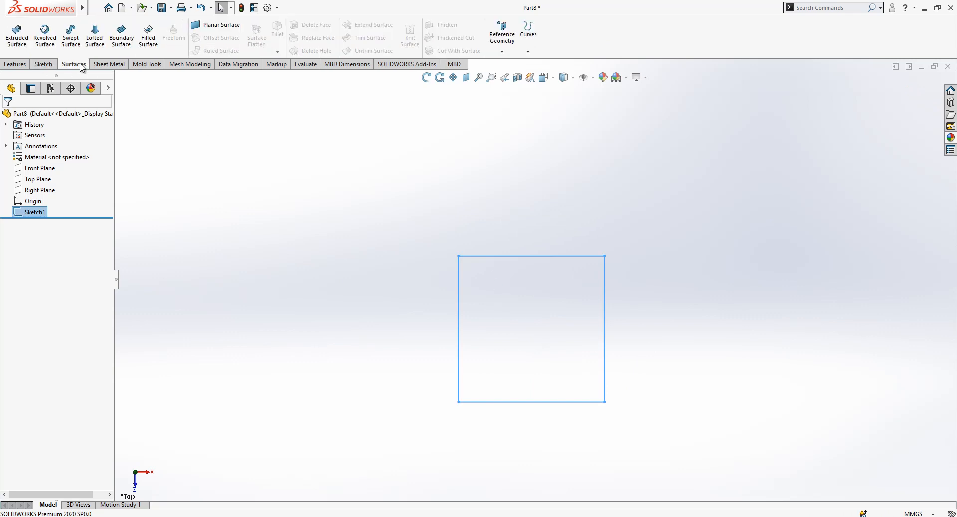
pyautogui.click(218, 25)
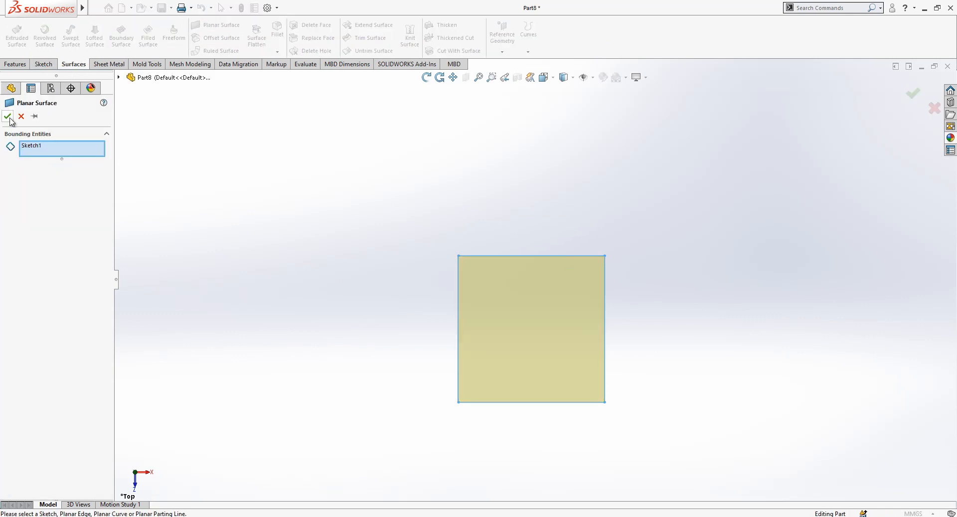
pyautogui.click(8, 117)
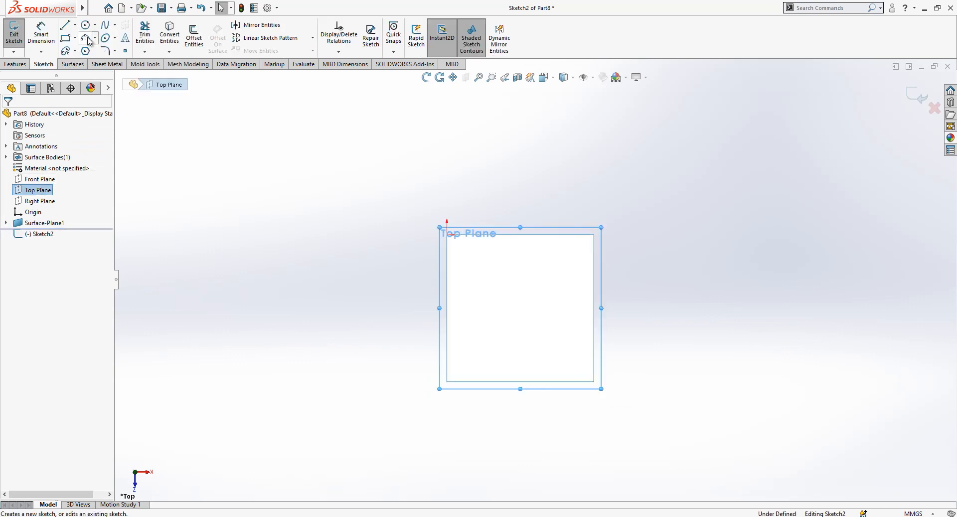
# - Draw a circle centred on the square's corner with a 200 mm diameter
pyautogui.click(84, 24)
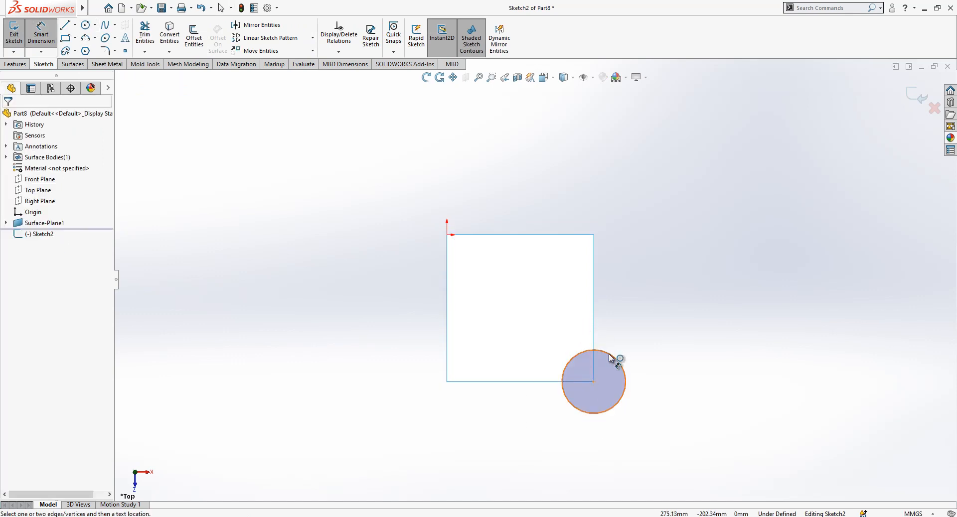
pyautogui.click(592, 382)
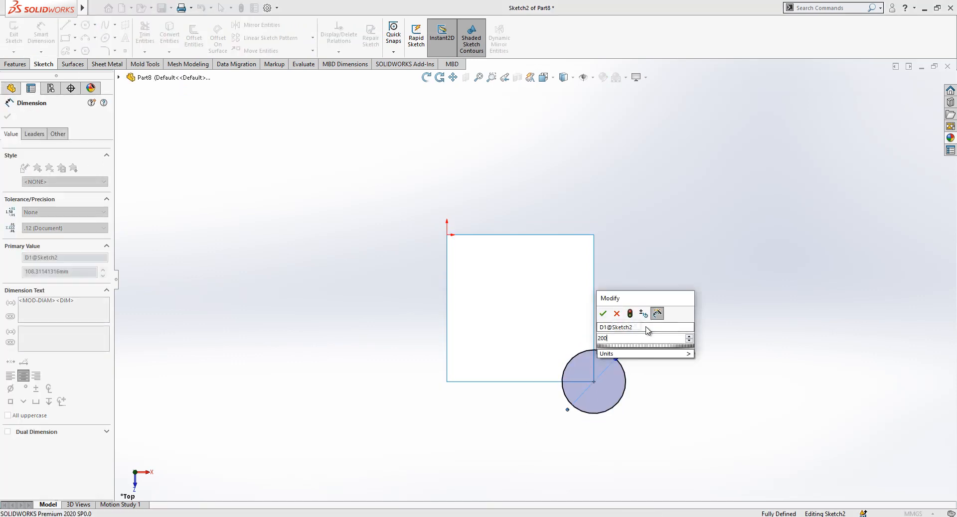
pyautogui.click(603, 314)
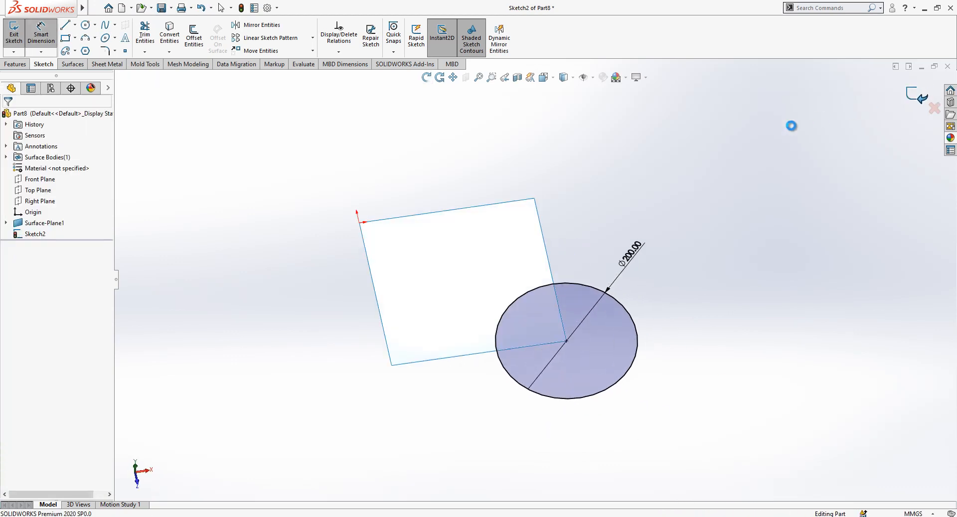
# - Trim the square surface with the circle sketch, keeping the region outside the circle
pyautogui.click(369, 27)
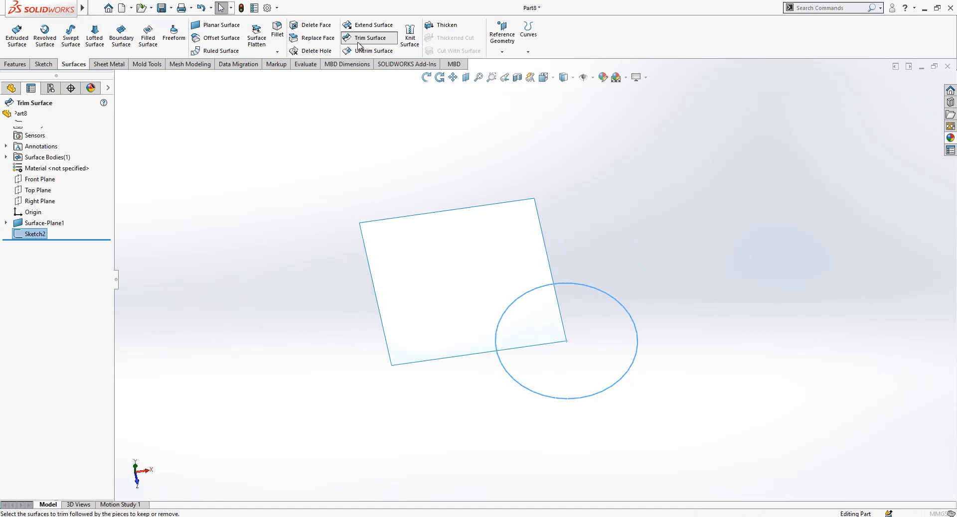
pyautogui.click(368, 38)
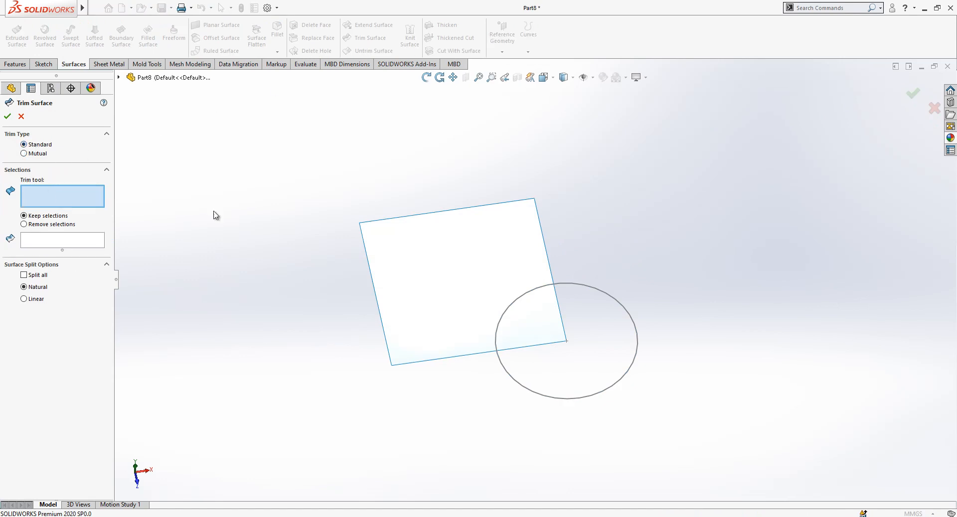
pyautogui.click(458, 274)
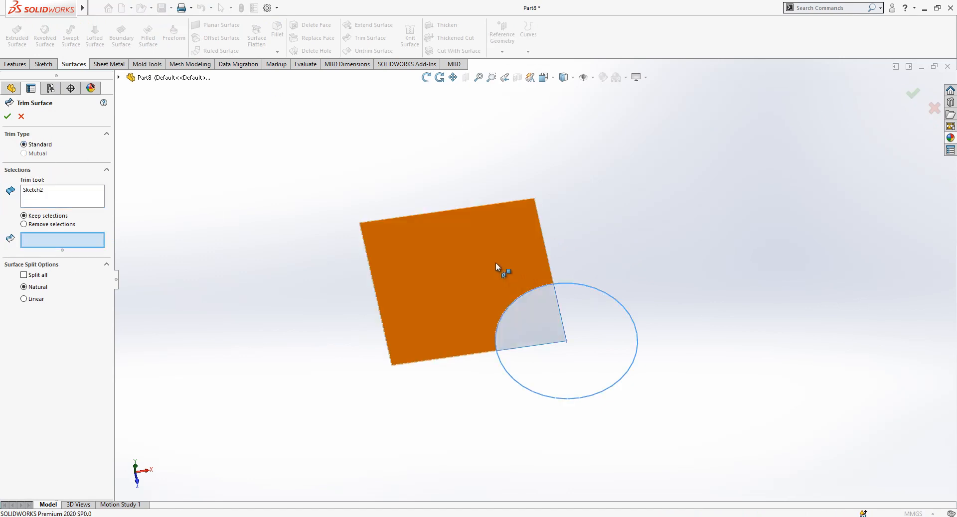
pyautogui.click(497, 268)
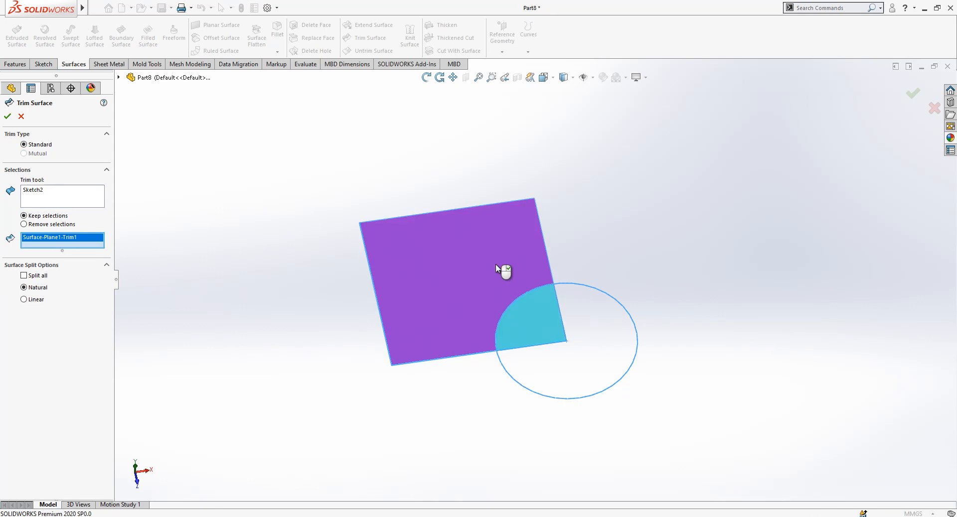
pyautogui.moveTo(602, 311)
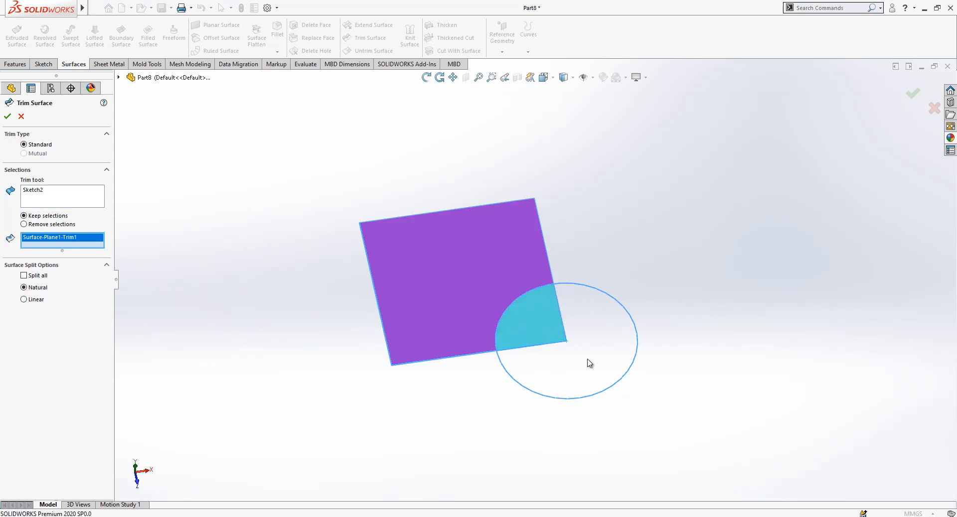
pyautogui.click(7, 116)
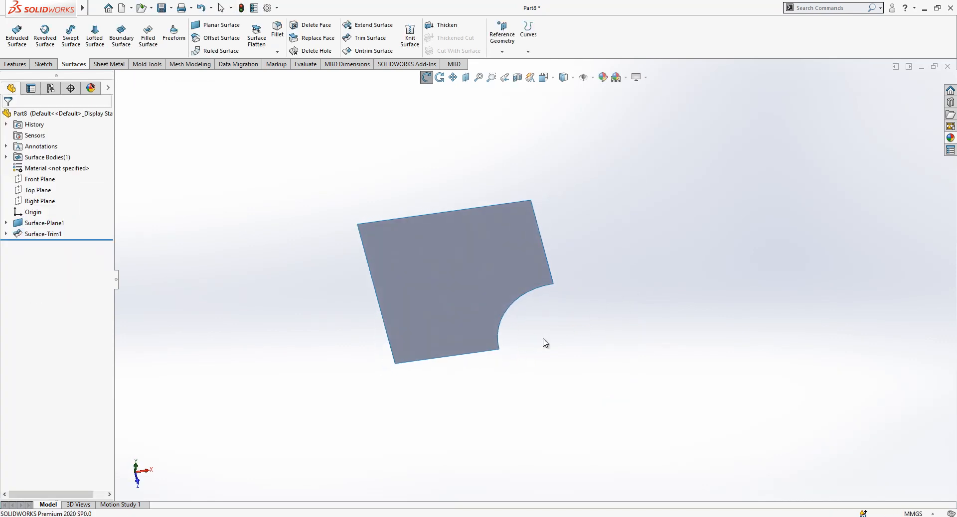
pyautogui.click(6, 223)
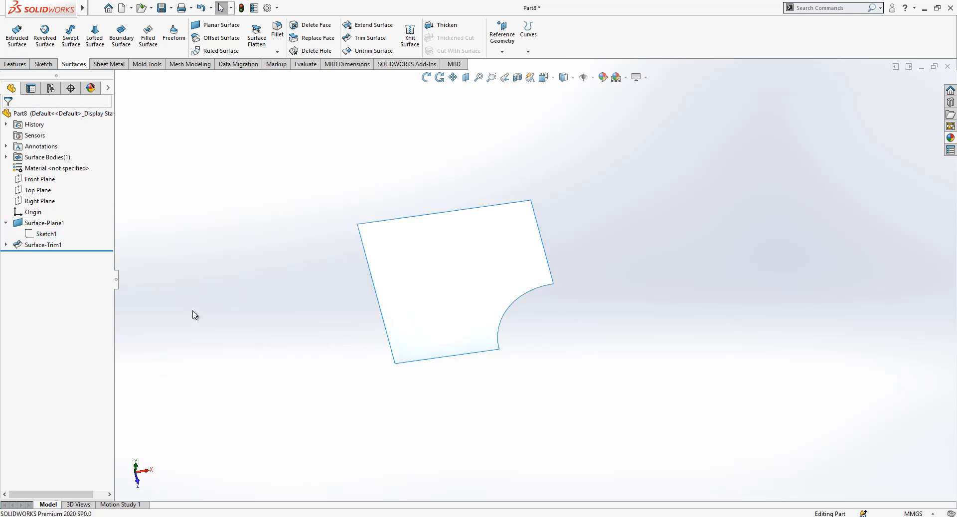
# - Try a reference plane from the Front Plane through the surface corner, then discard it
pyautogui.click(40, 179)
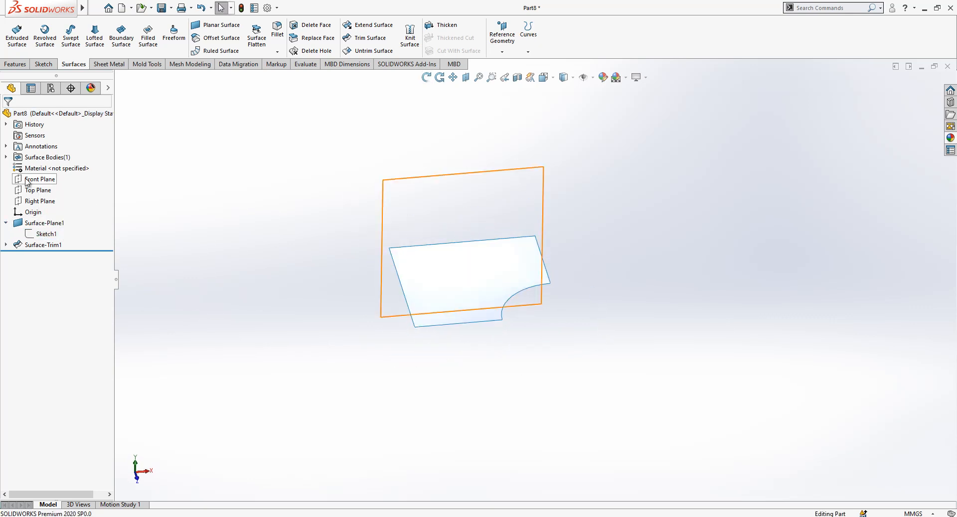
pyautogui.click(40, 179)
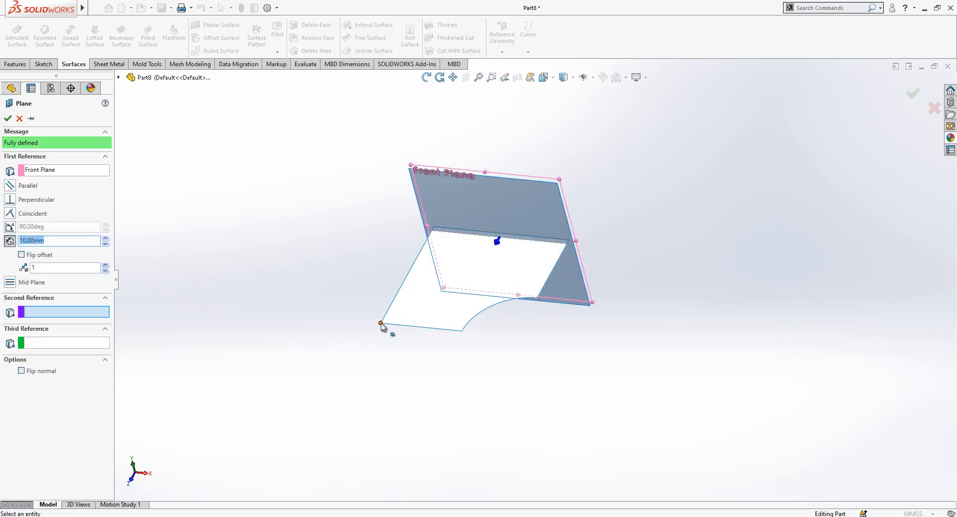
pyautogui.click(380, 324)
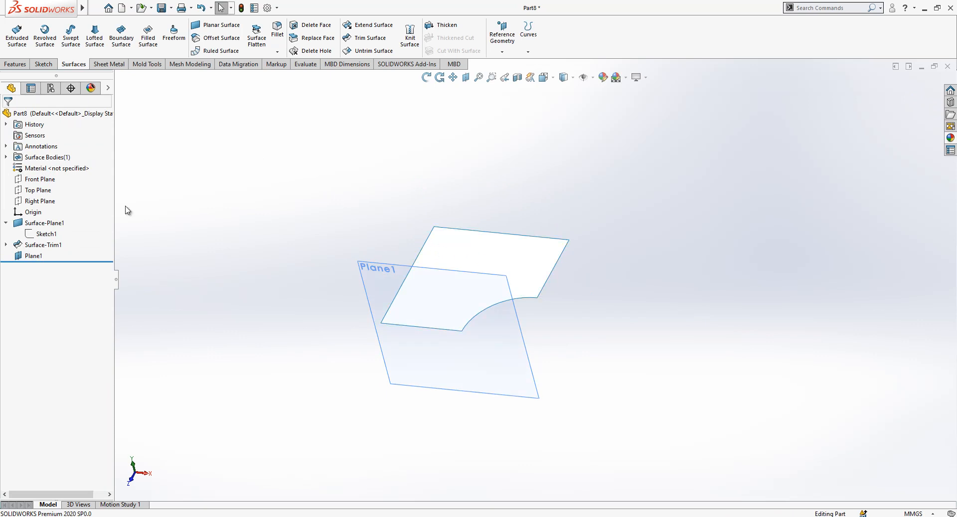
pyautogui.click(6, 222)
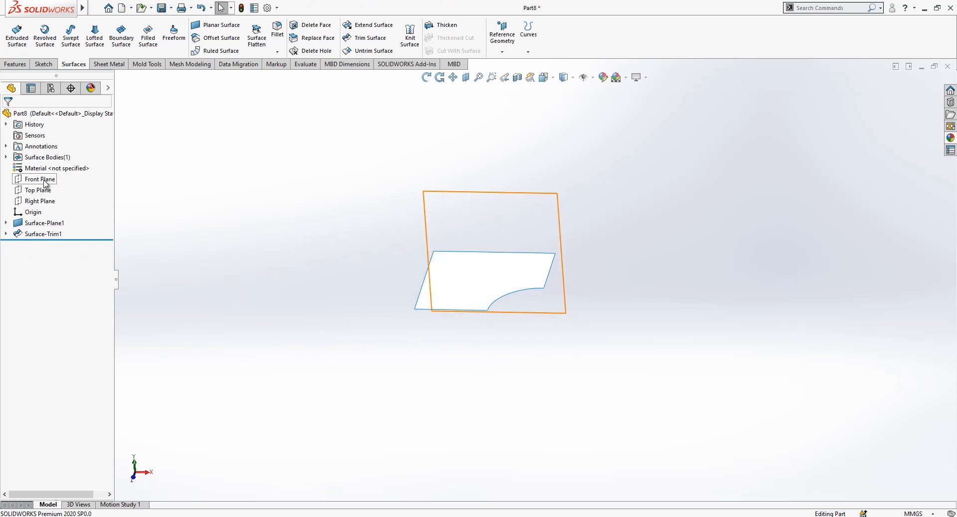
# - Create Plane2 perpendicular to the Front Plane through the surface's corner vertex
pyautogui.click(511, 52)
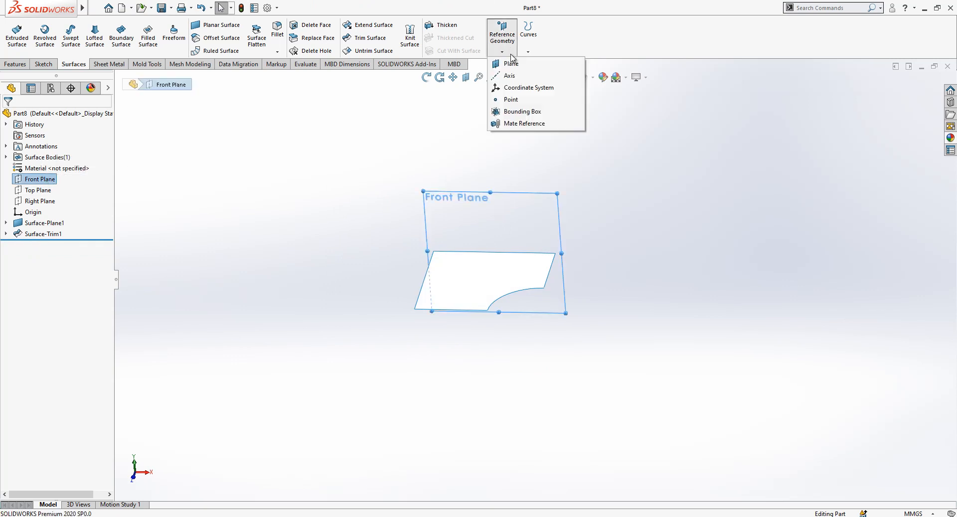
pyautogui.click(511, 62)
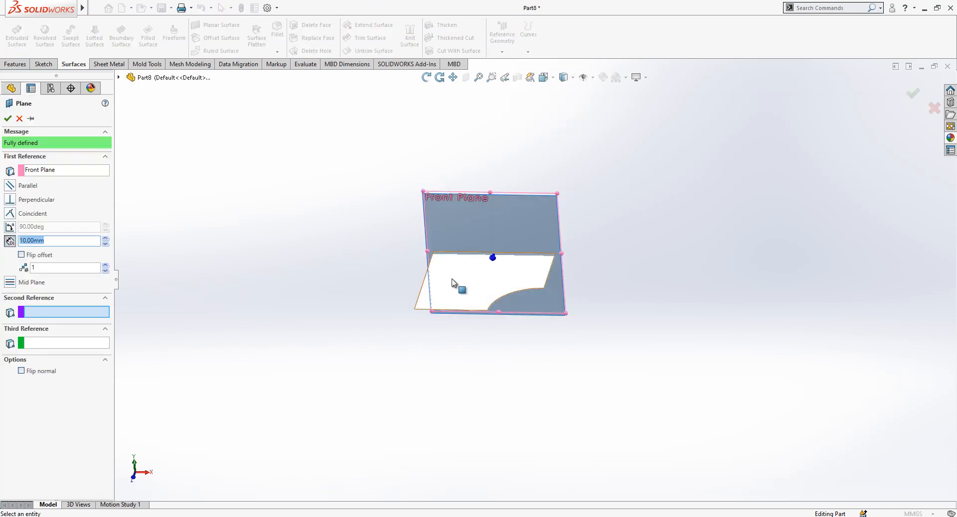
pyautogui.moveTo(418, 313)
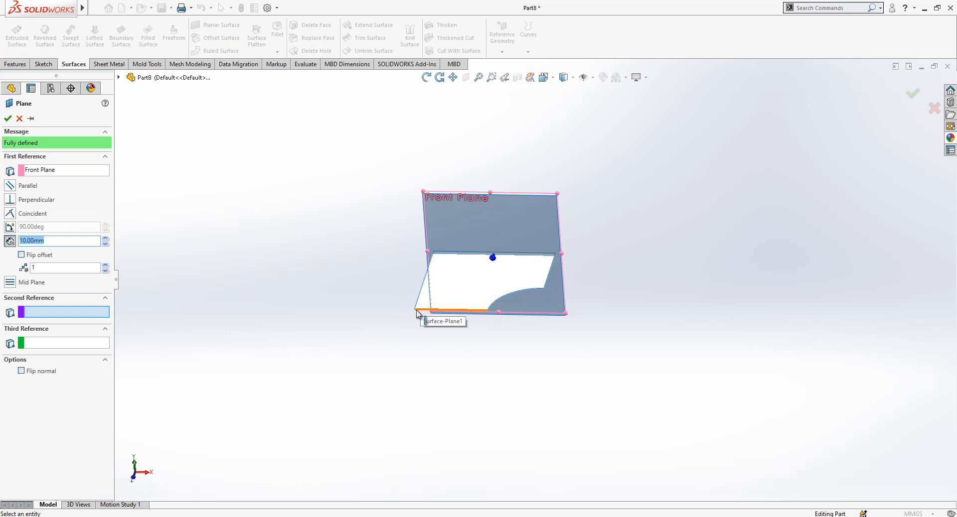
pyautogui.click(416, 313)
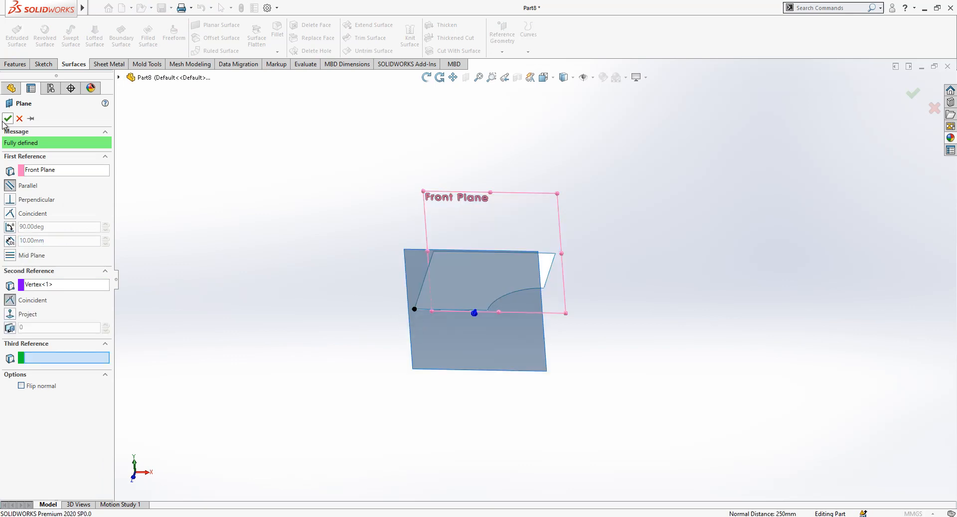
pyautogui.click(8, 118)
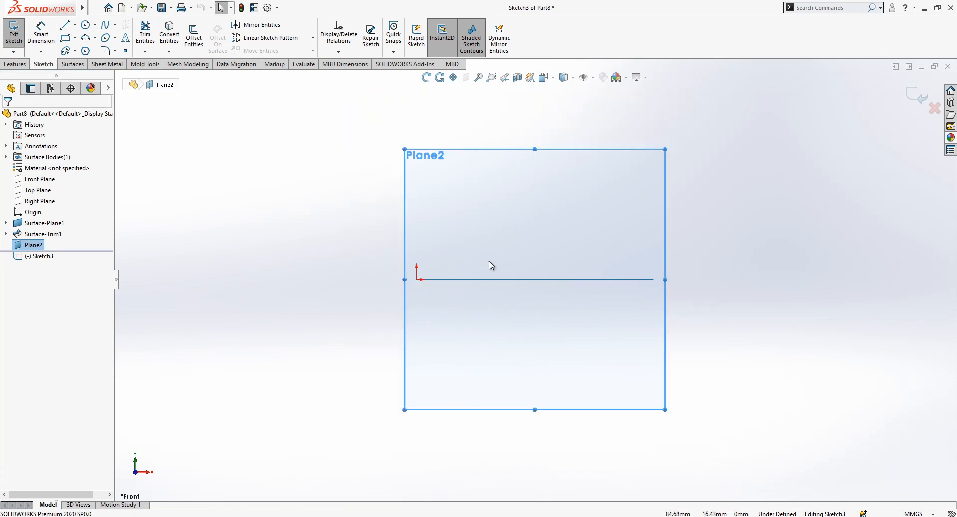
# - Draw the vertical leg line and dimension its length to 450 mm
pyautogui.click(66, 24)
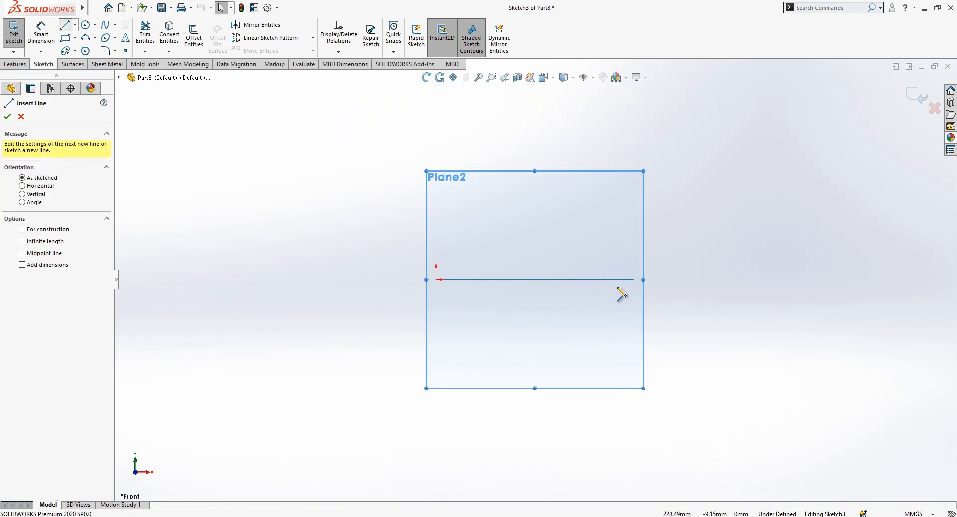
pyautogui.click(592, 354)
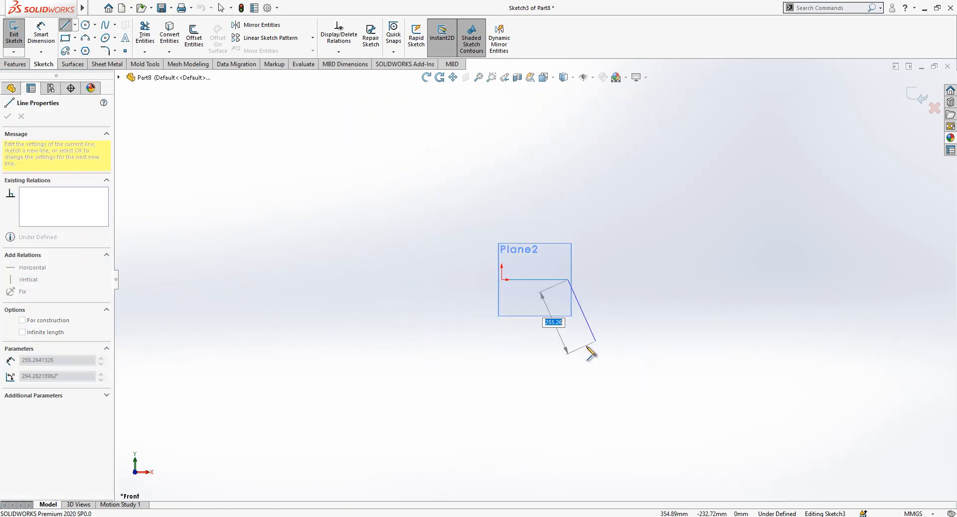
pyautogui.click(6, 116)
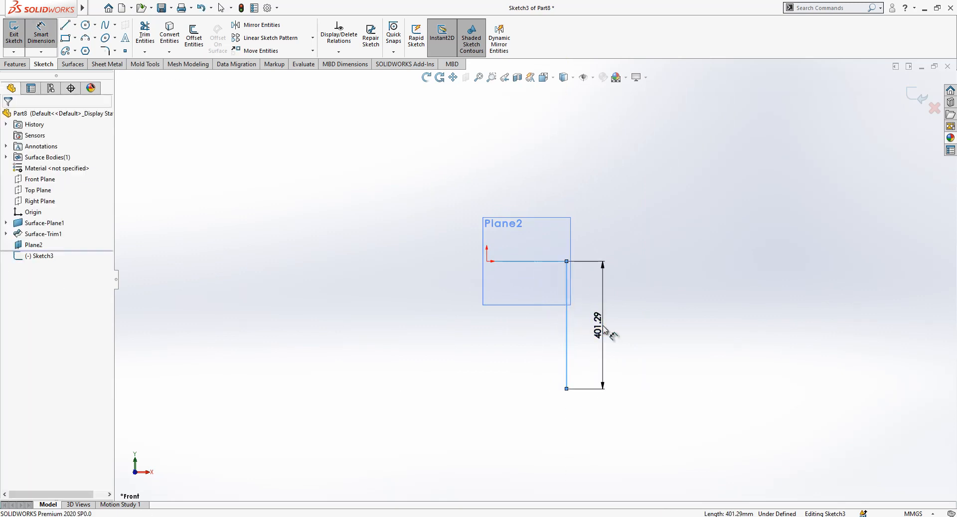
pyautogui.click(598, 330)
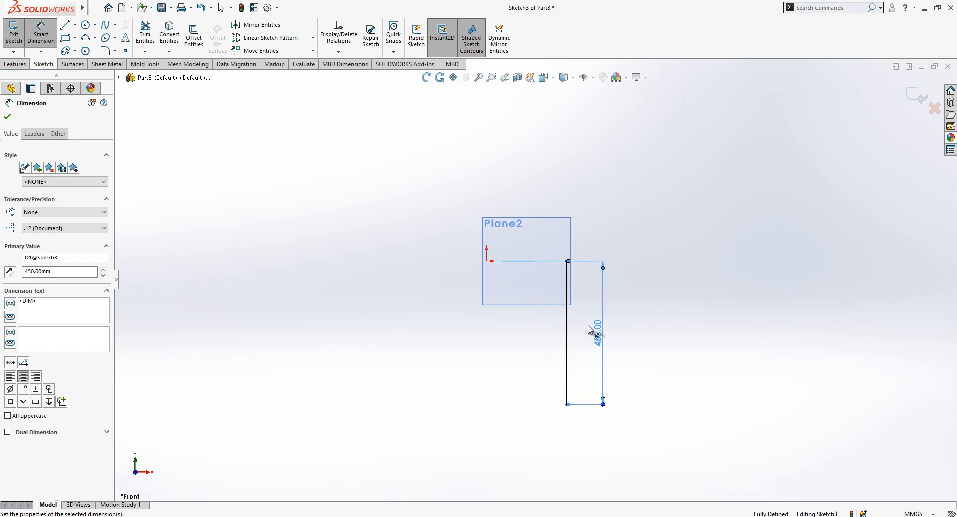
pyautogui.click(7, 118)
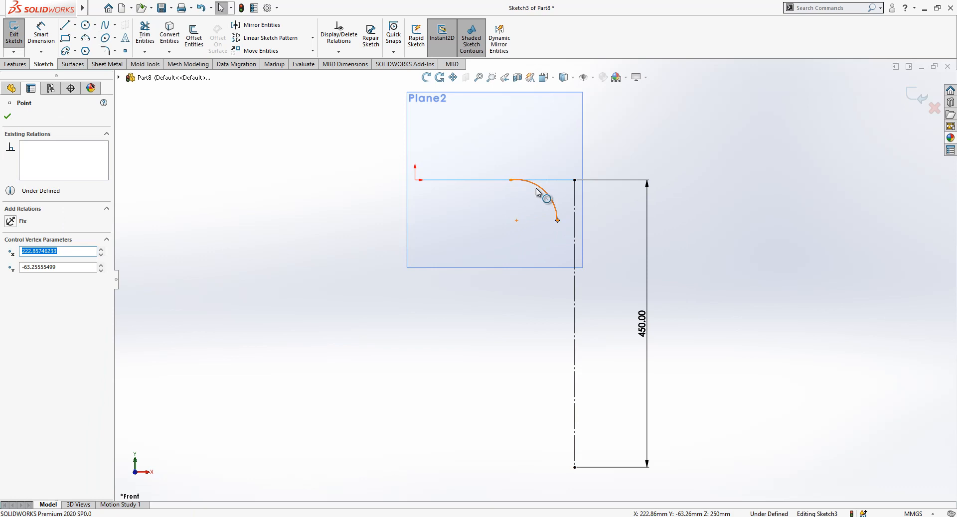
# - Shape the corner arc with horizontal and tangent relations and a 35 mm centerline gap
pyautogui.click(537, 180)
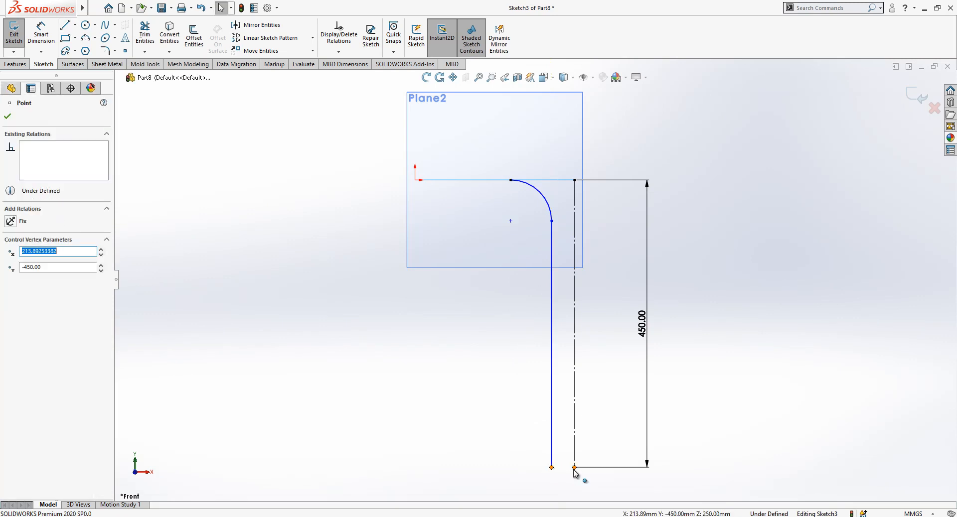
pyautogui.click(574, 467)
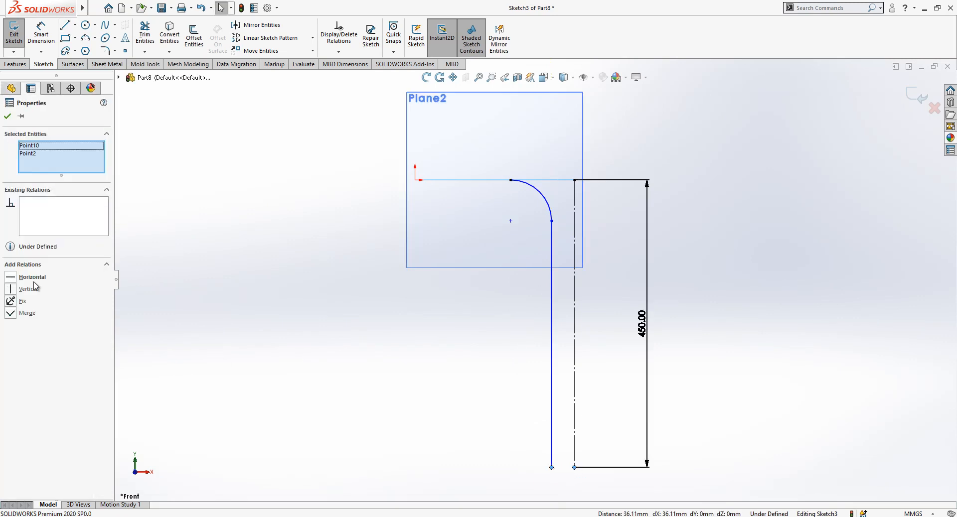
pyautogui.click(33, 277)
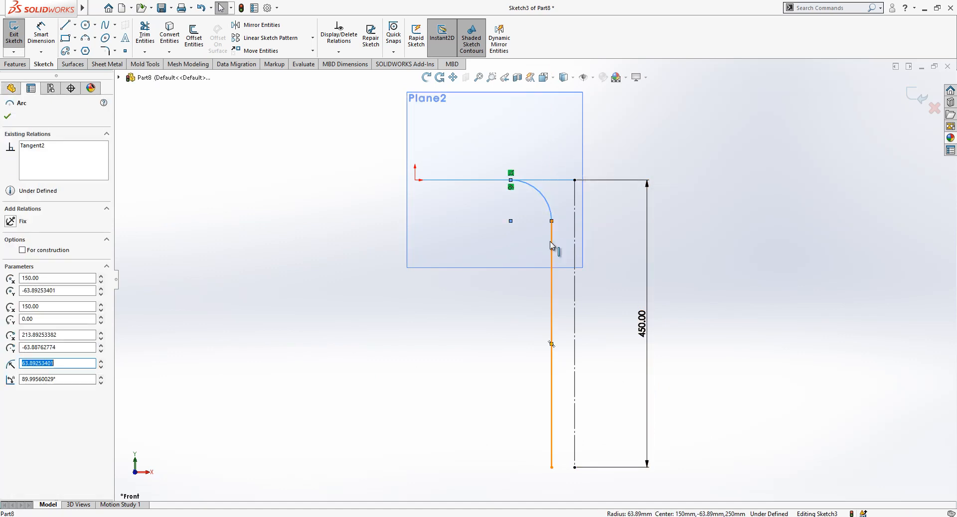
pyautogui.click(7, 116)
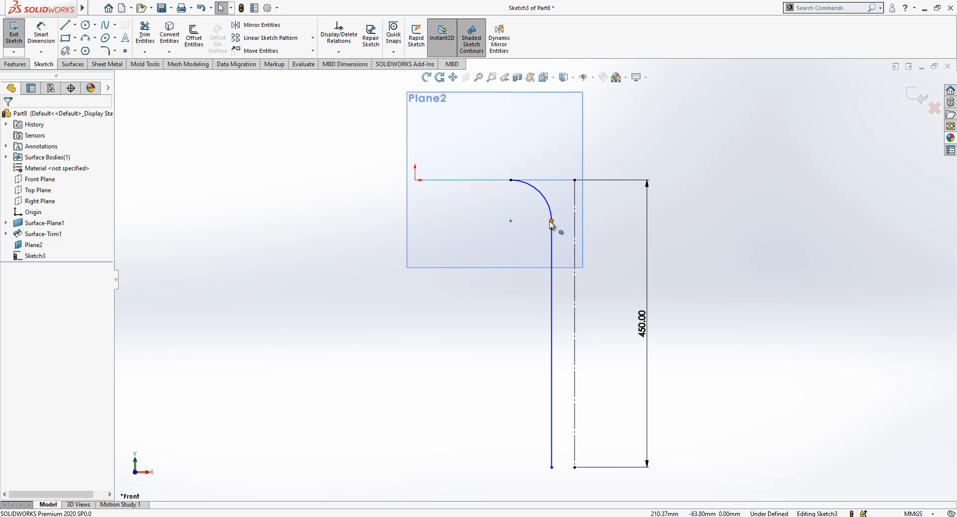
pyautogui.click(549, 336)
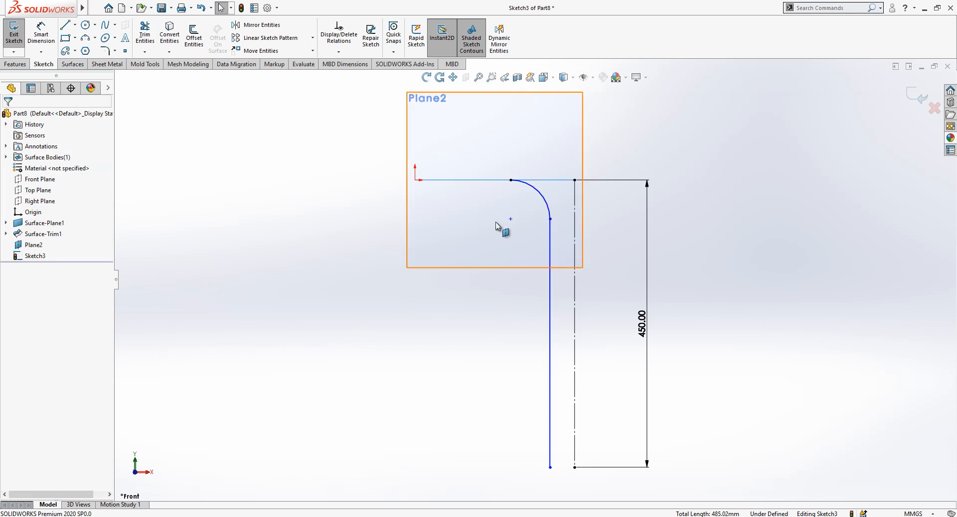
pyautogui.click(549, 220)
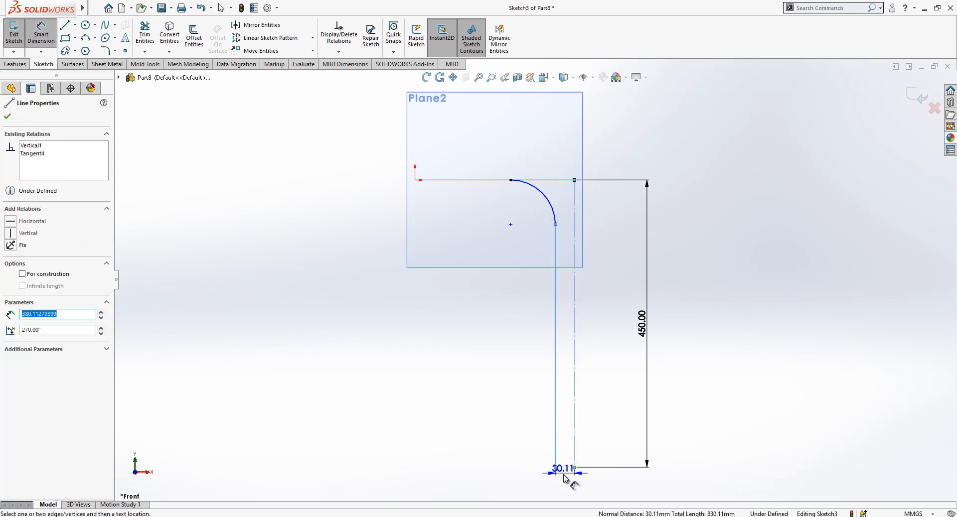
pyautogui.click(563, 469)
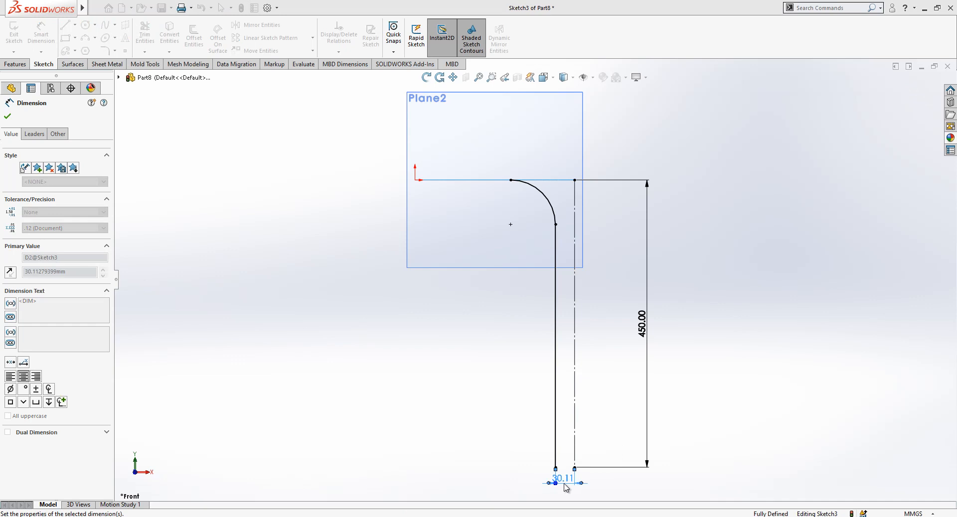
pyautogui.click(7, 116)
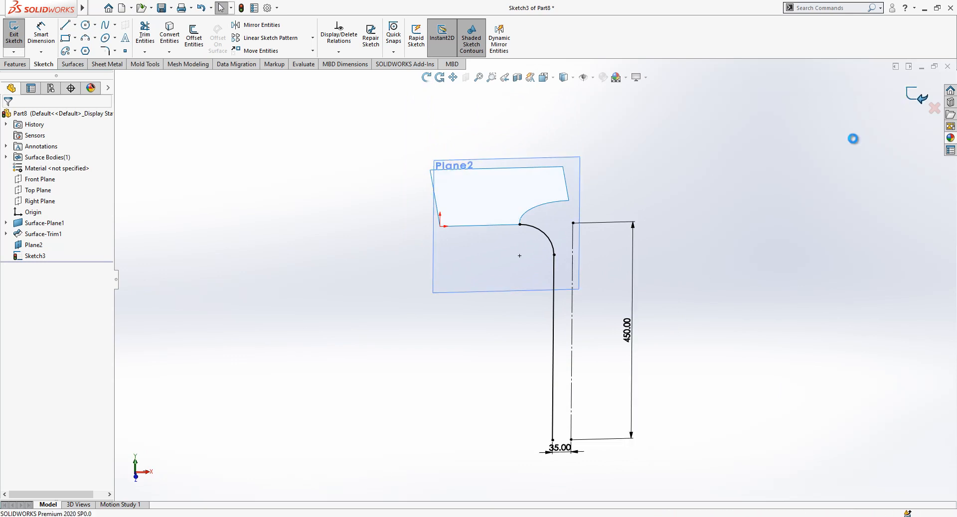
# - Revolve Sketch3 into a surface with end condition Up To Vertex
pyautogui.click(14, 32)
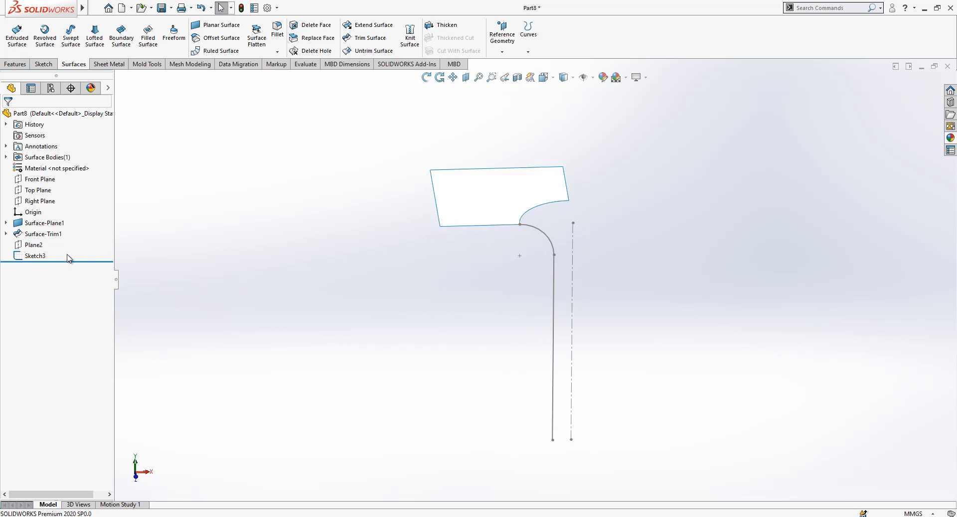
pyautogui.doubleClick(34, 256)
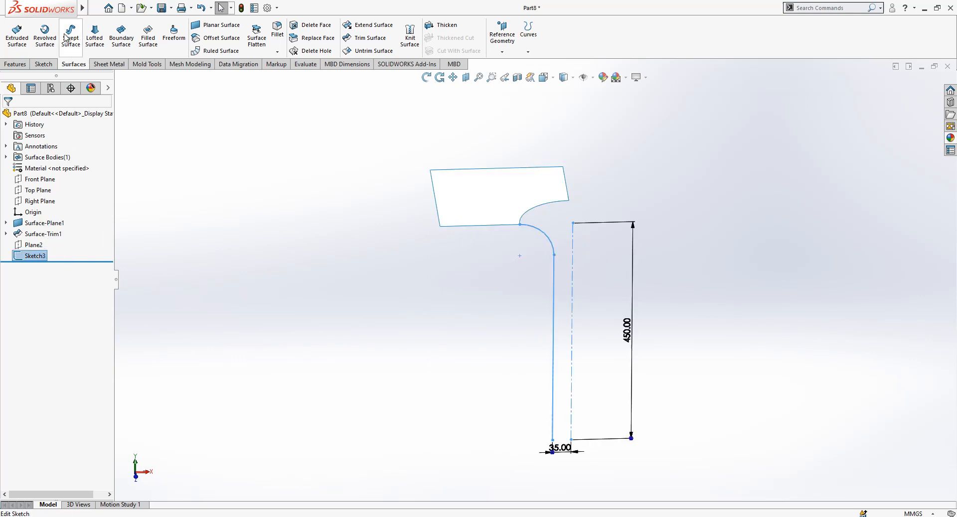
pyautogui.click(44, 35)
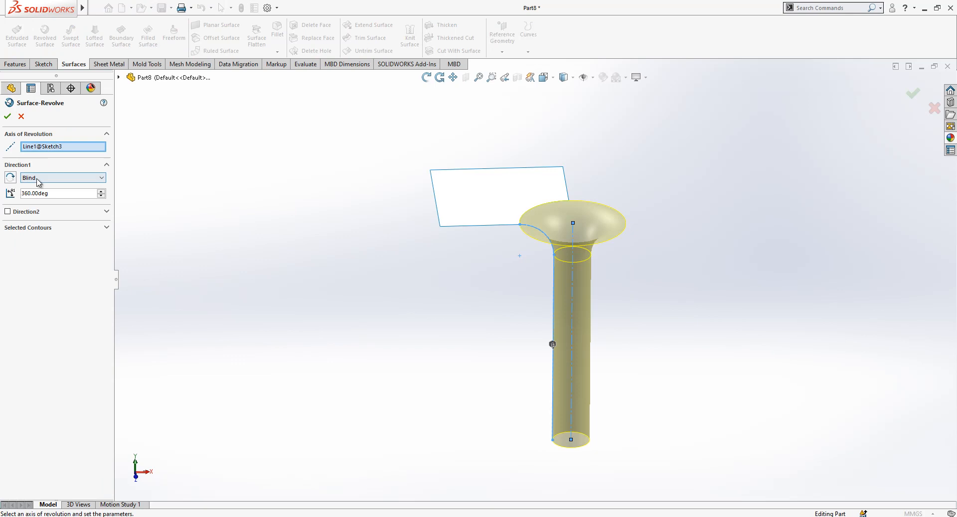
pyautogui.click(61, 178)
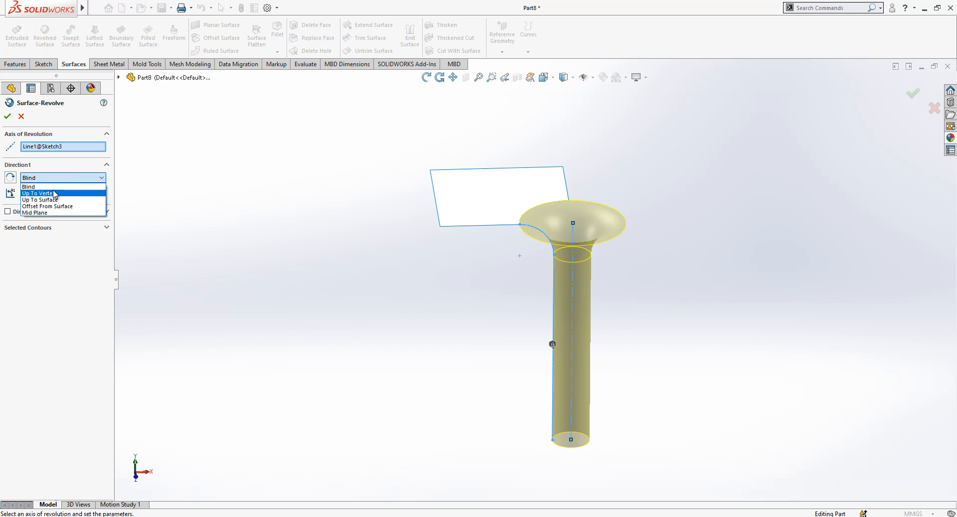
pyautogui.click(28, 187)
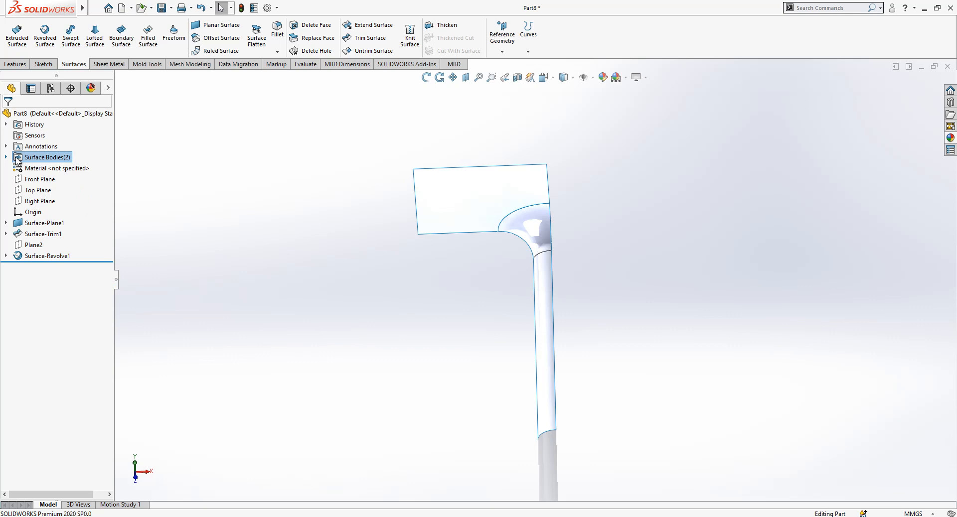
# - Knit Surface-Trim1 and Surface-Revolve1 into one surface
pyautogui.click(409, 33)
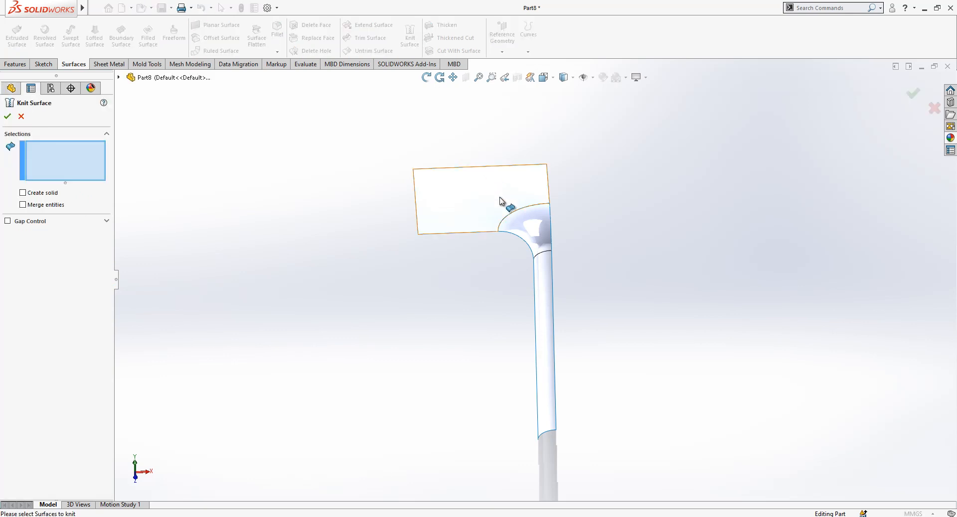
pyautogui.click(482, 198)
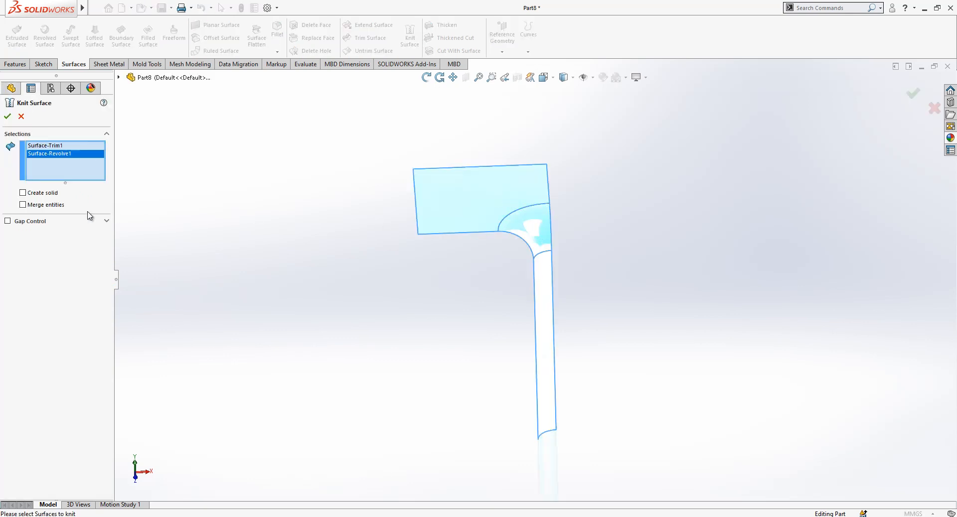
pyautogui.click(6, 116)
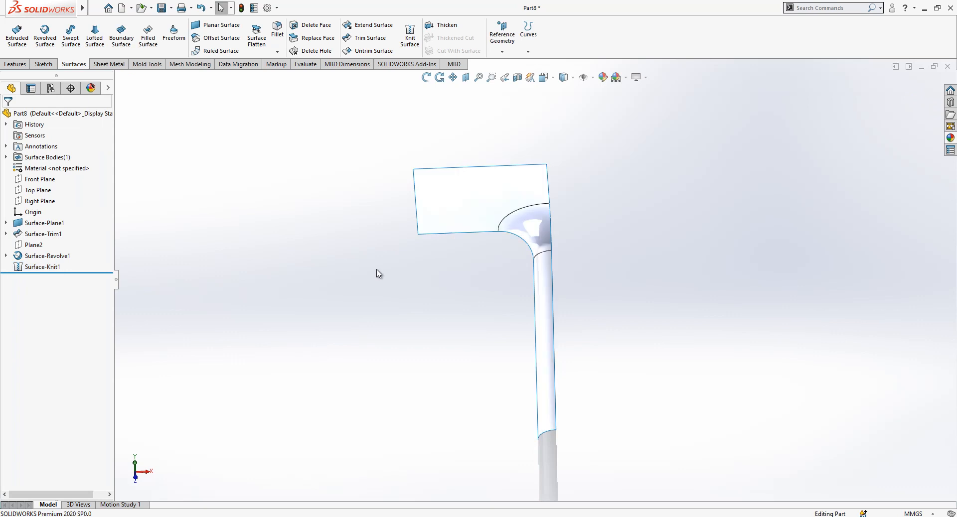
# - Thicken Surface-Knit1 by 10 mm into a solid body
pyautogui.click(445, 25)
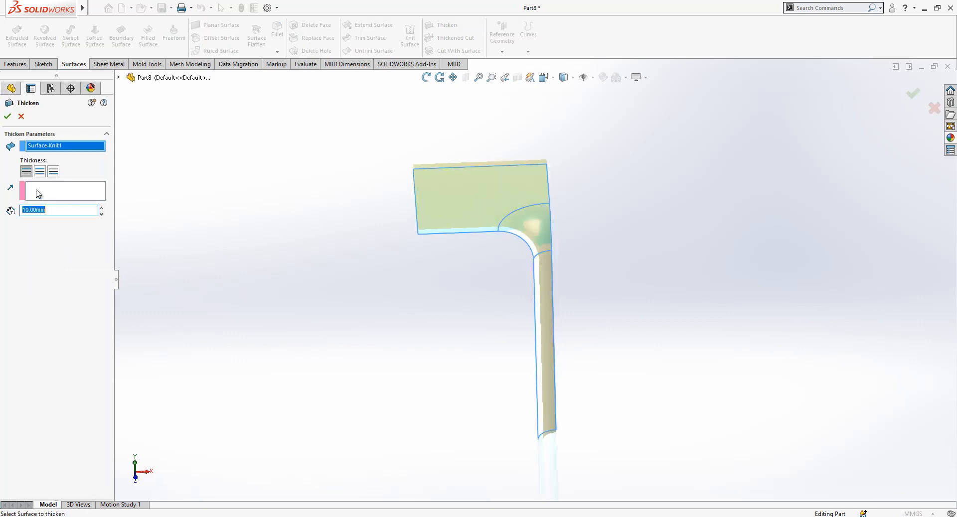
pyautogui.click(39, 172)
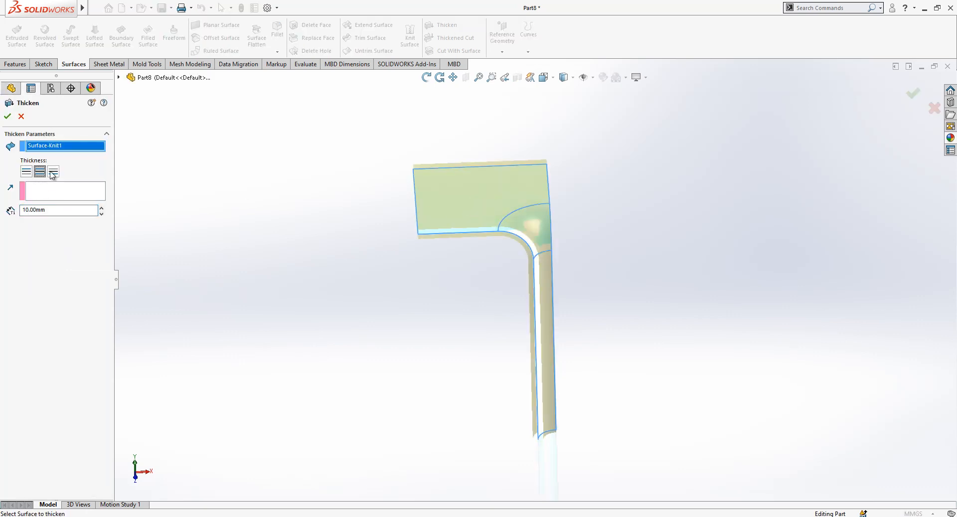
pyautogui.click(52, 172)
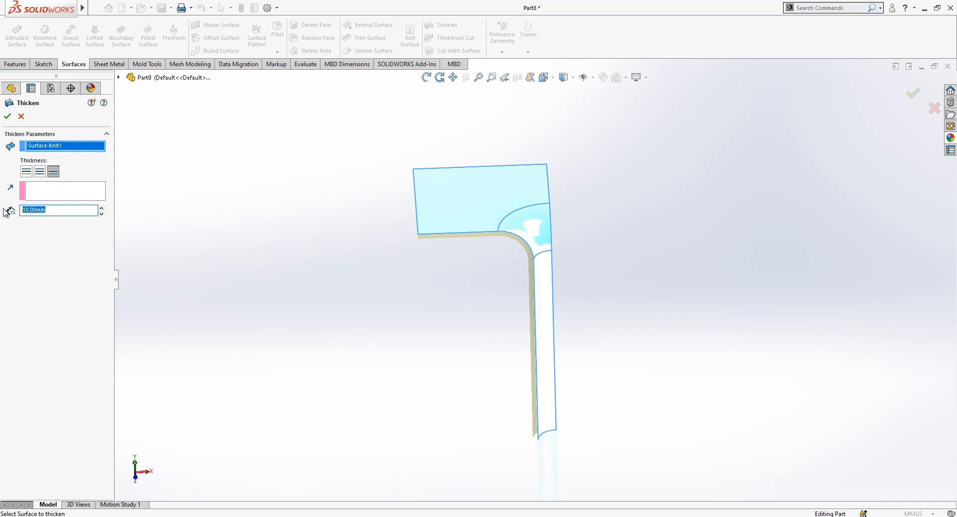
pyautogui.click(7, 116)
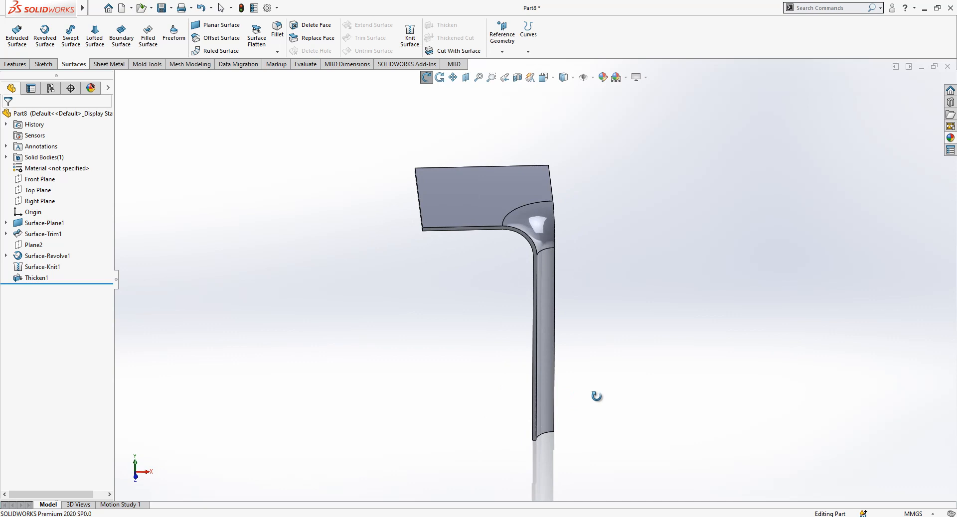
# - Sketch a slanted line across the leg bottom on Plane2
pyautogui.click(39, 179)
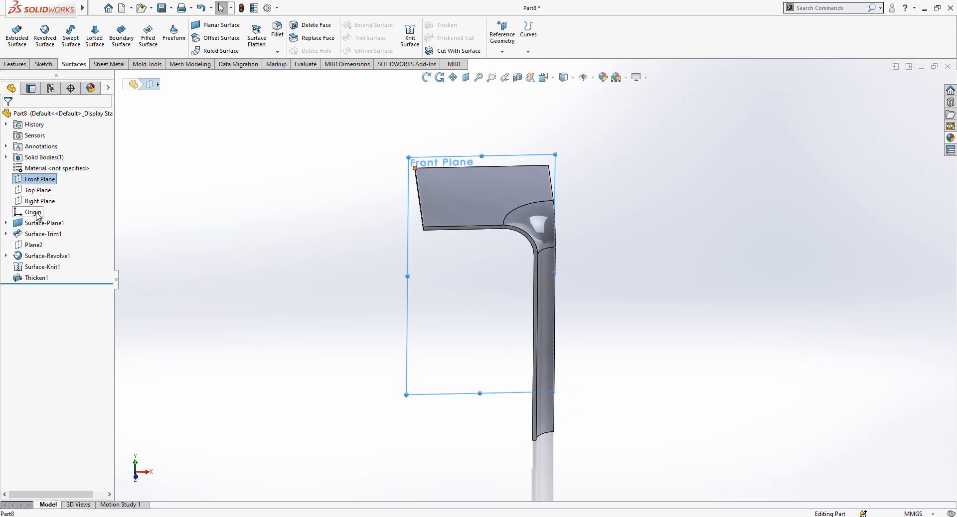
pyautogui.click(34, 244)
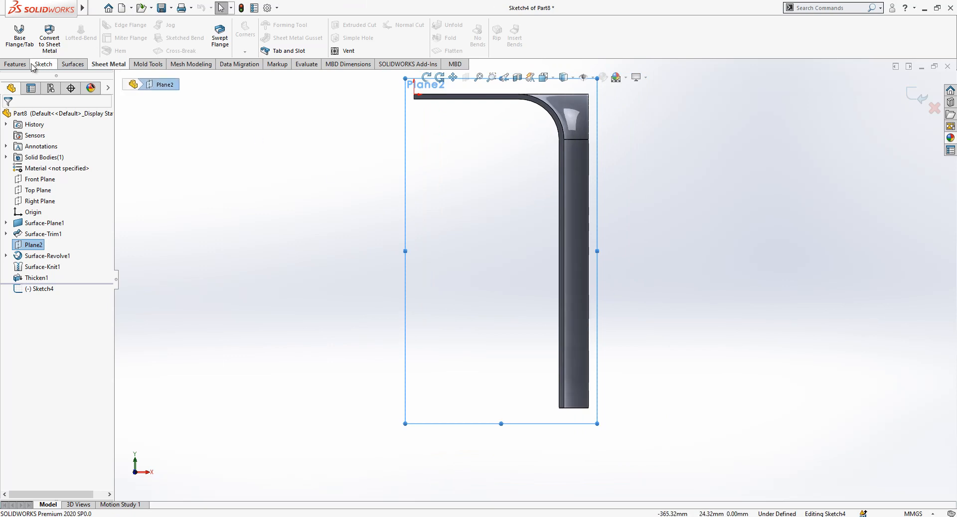
pyautogui.click(43, 64)
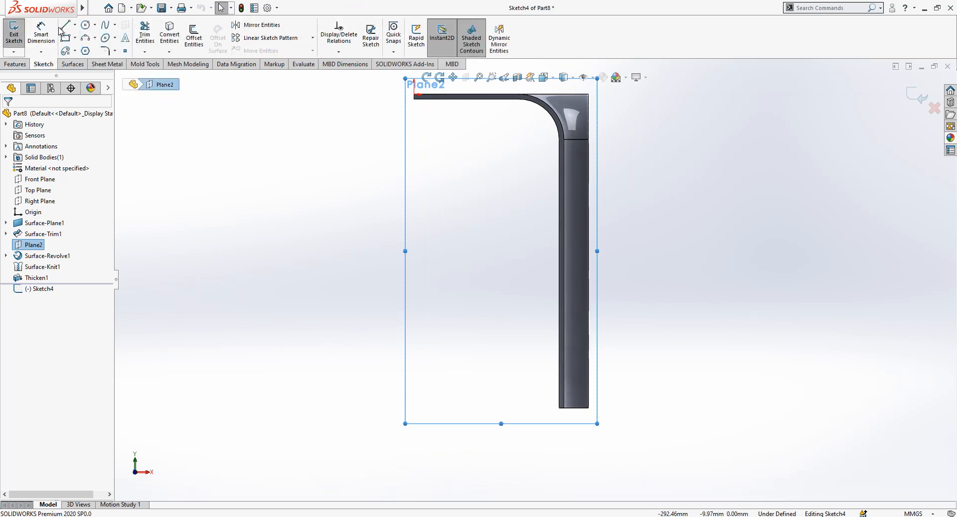
pyautogui.click(63, 25)
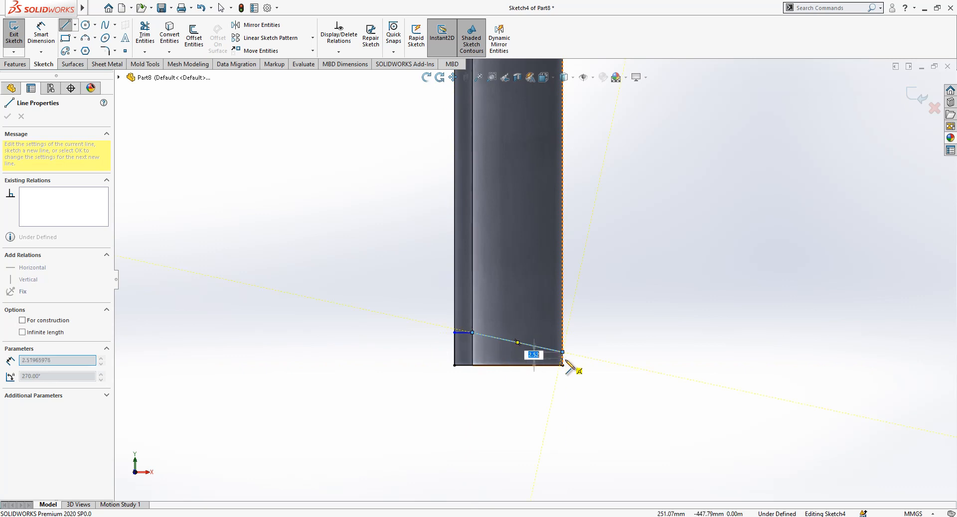
pyautogui.click(8, 116)
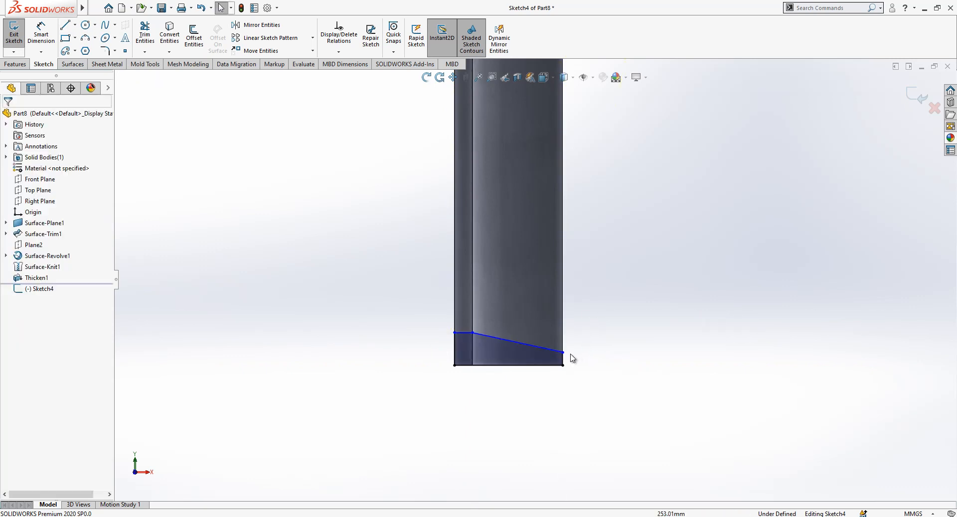
# - Dimension the foot profile's end heights to 7.00 and 4.00 mm and exit the sketch
pyautogui.click(507, 348)
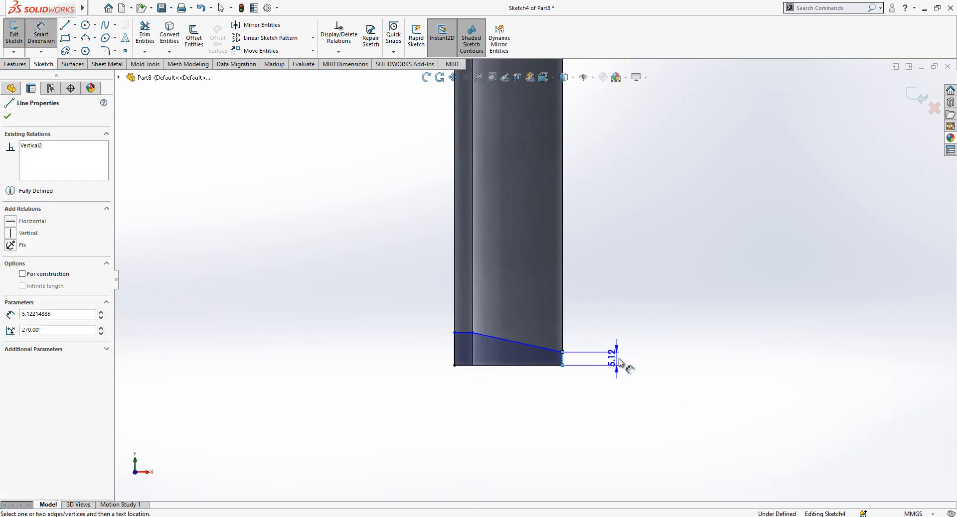
pyautogui.click(616, 357)
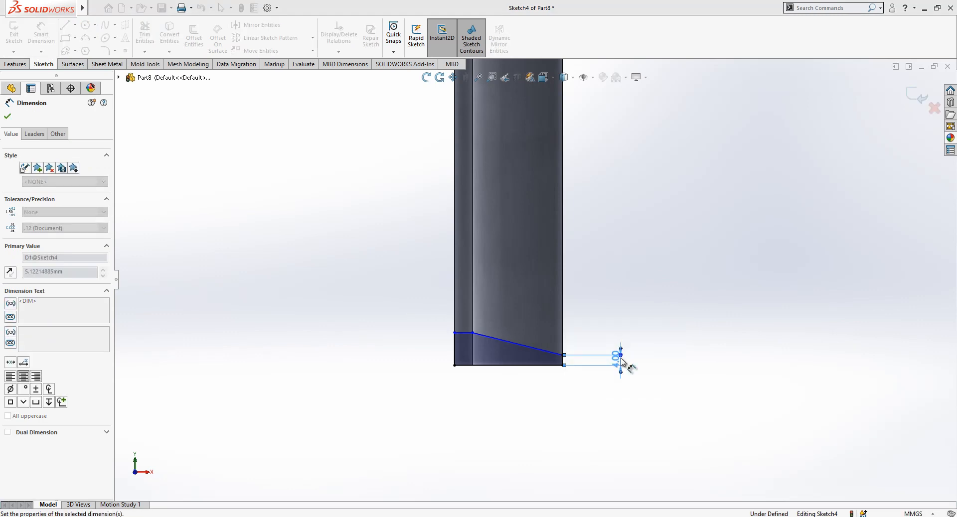
pyautogui.click(6, 117)
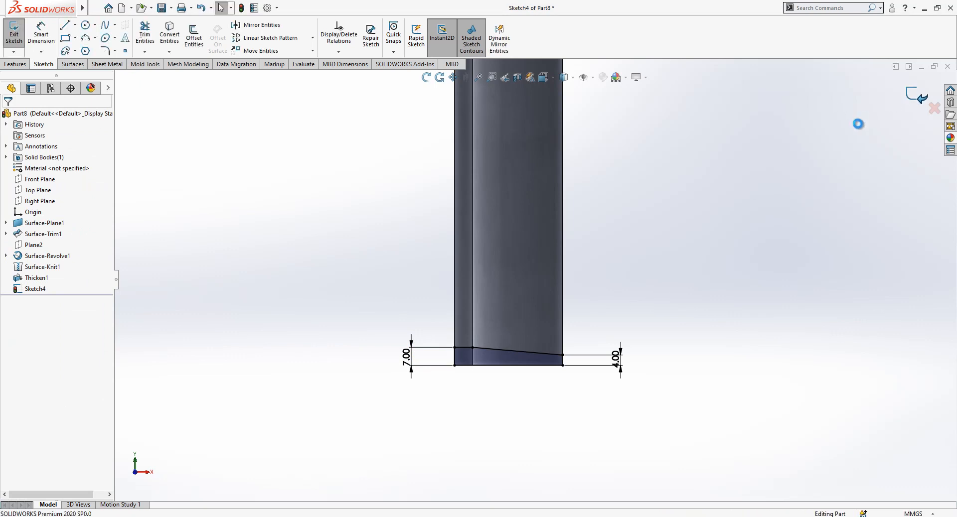
pyautogui.click(14, 32)
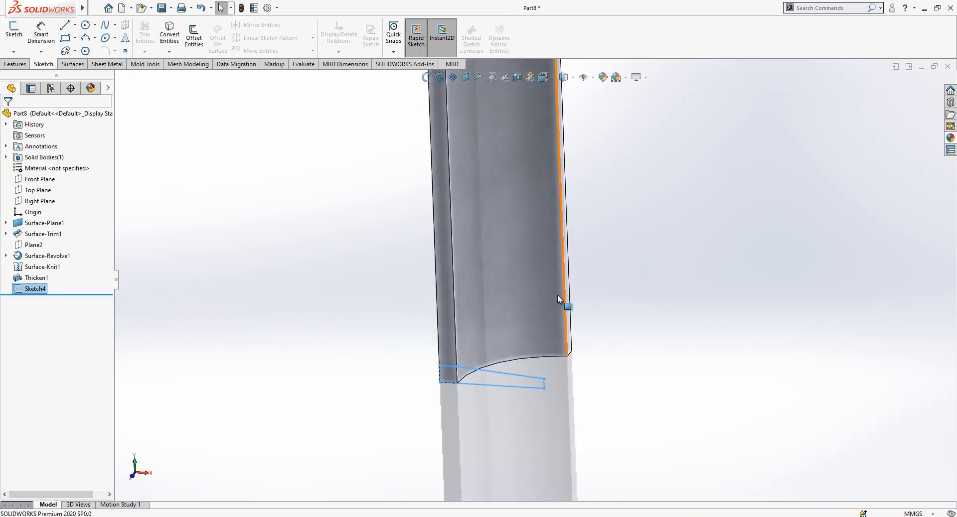
# - Revolve Sketch4's foot profile 90° in one direction, merged, creating Revolve1
pyautogui.click(15, 64)
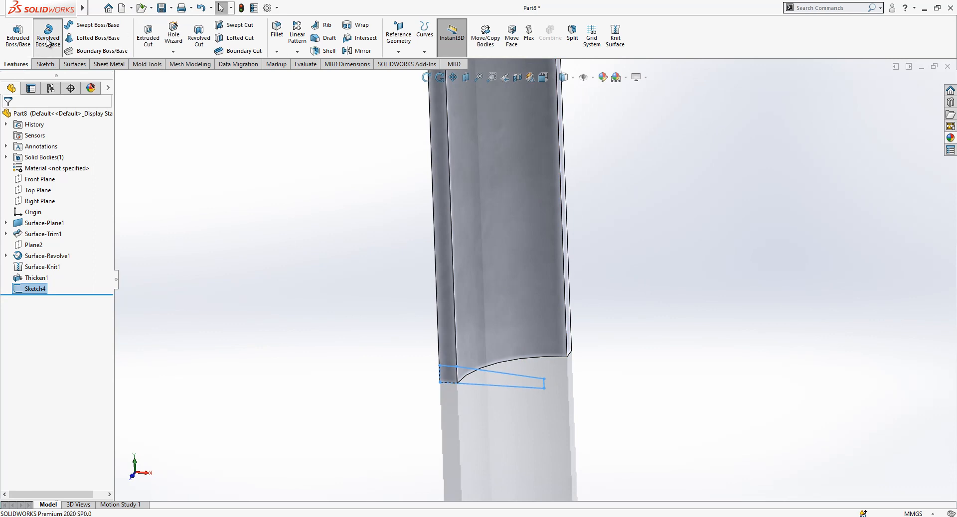
pyautogui.click(47, 35)
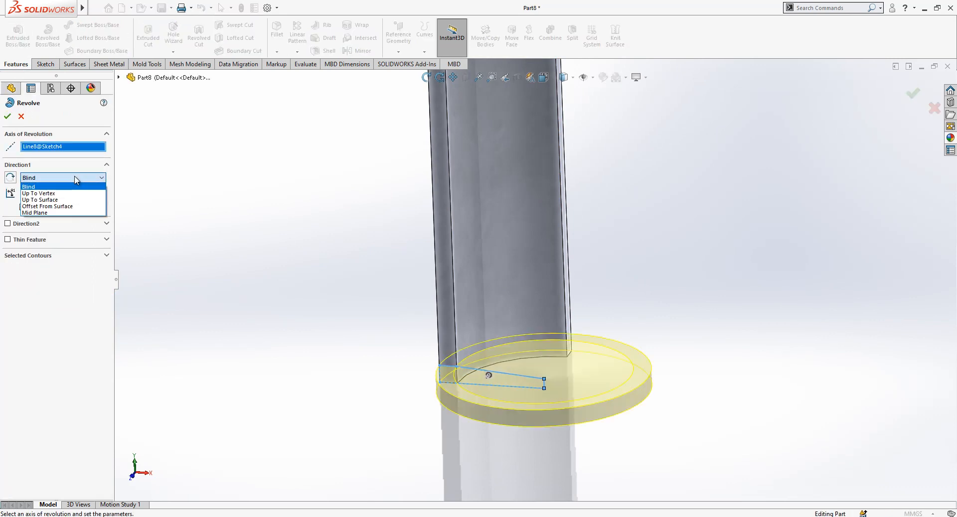
pyautogui.click(28, 187)
pyautogui.write('90')
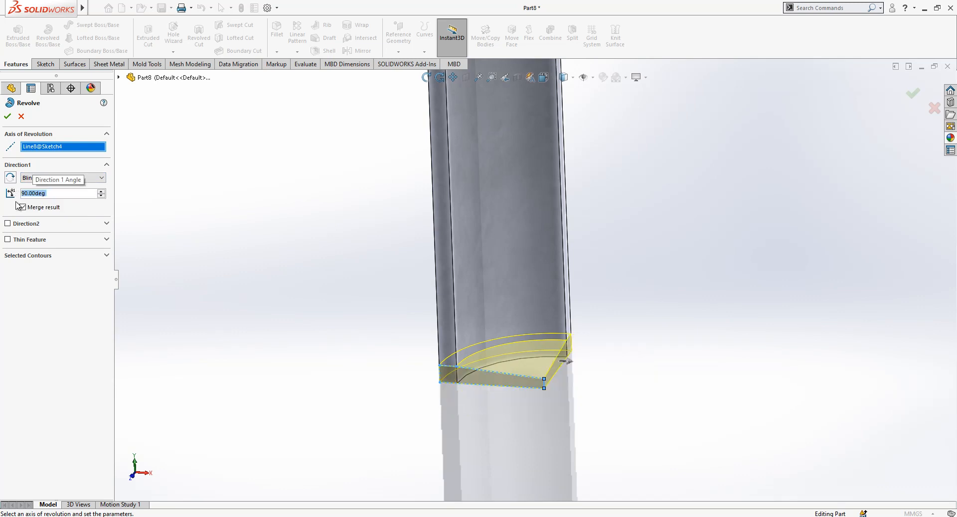
pyautogui.click(6, 116)
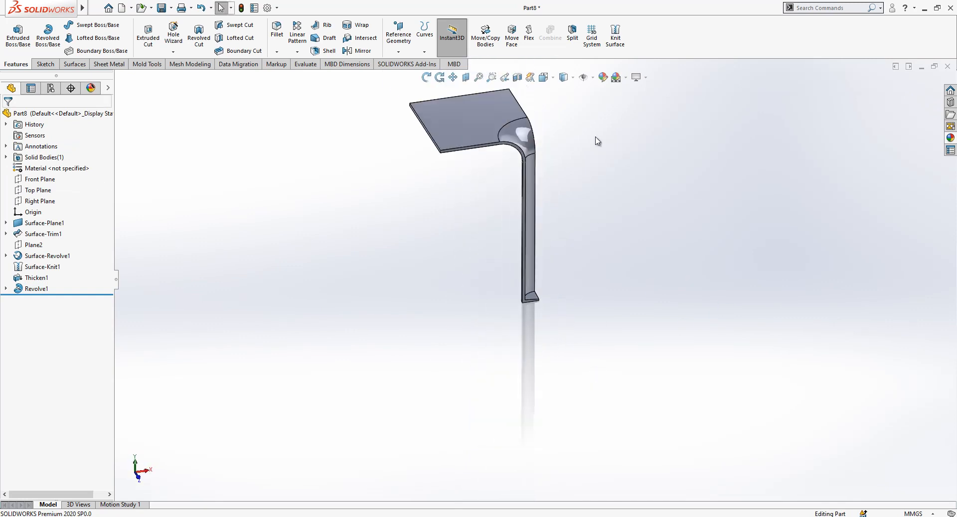
# - Round the curved foot edge with a multi-radius fillet, adjusting a radius callout
pyautogui.moveTo(598, 141); pyautogui.dragTo(516, 220)
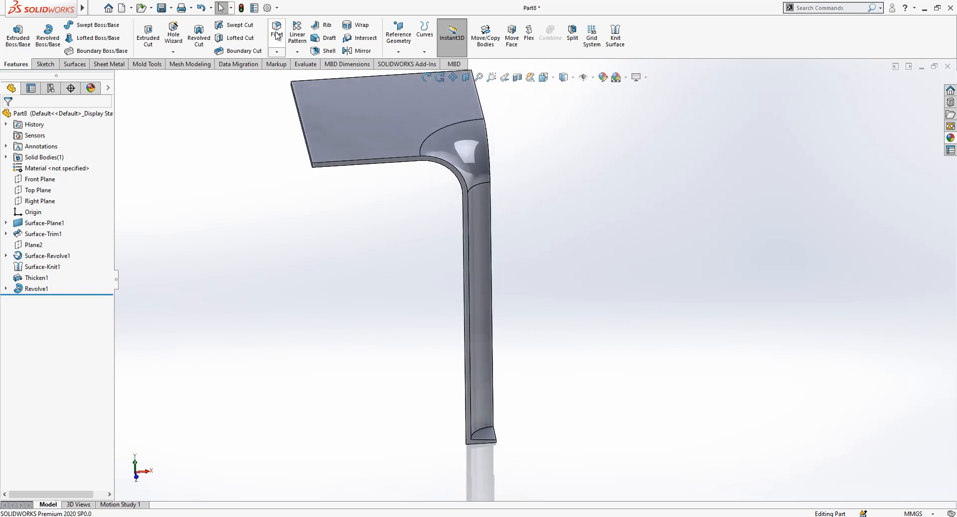
pyautogui.moveTo(276, 32)
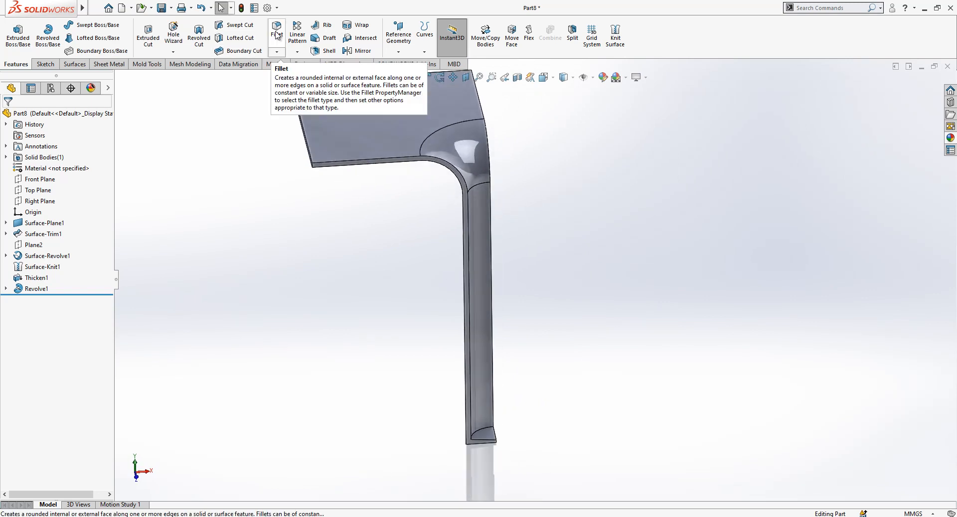
pyautogui.click(275, 30)
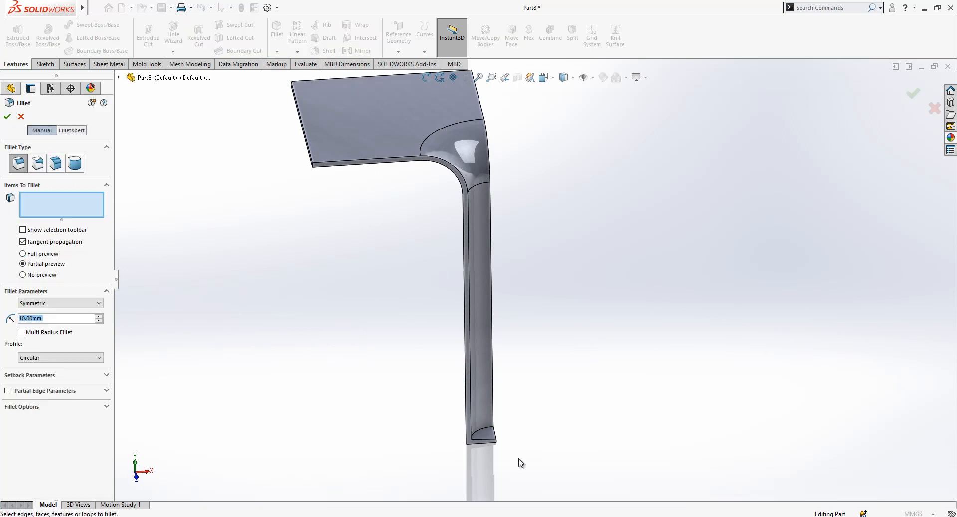
pyautogui.click(22, 332)
pyautogui.write('3')
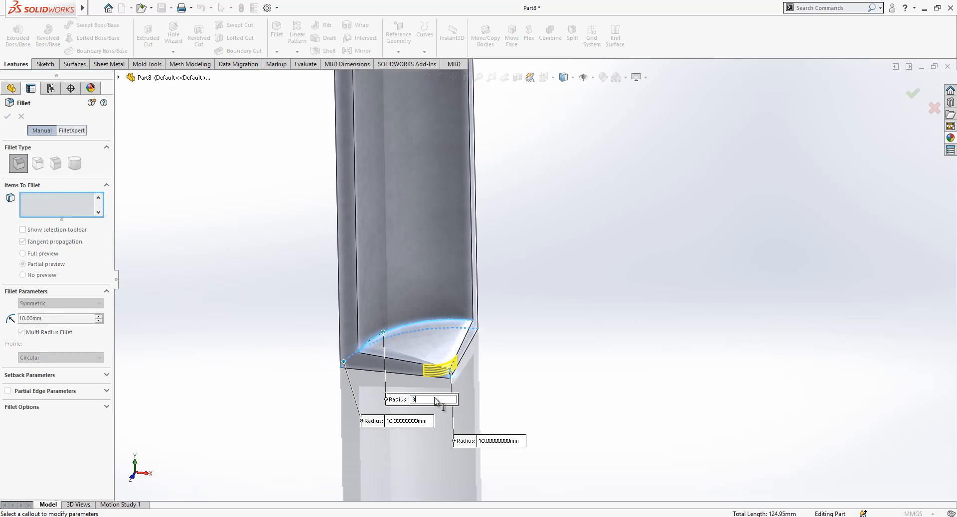
pyautogui.click(911, 93)
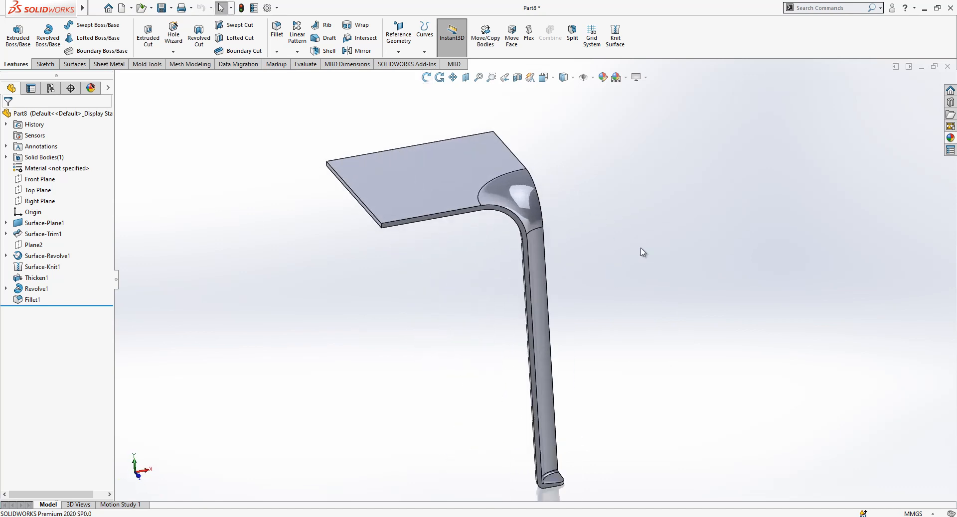
pyautogui.moveTo(256, 237)
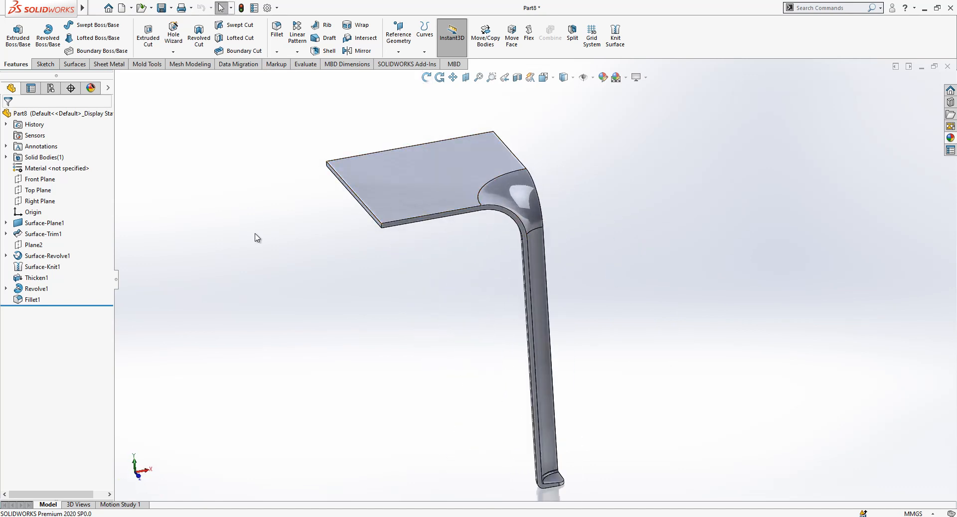
# - Fillet the two long leg edges at 1.5 mm radius as Fillet2
pyautogui.click(276, 32)
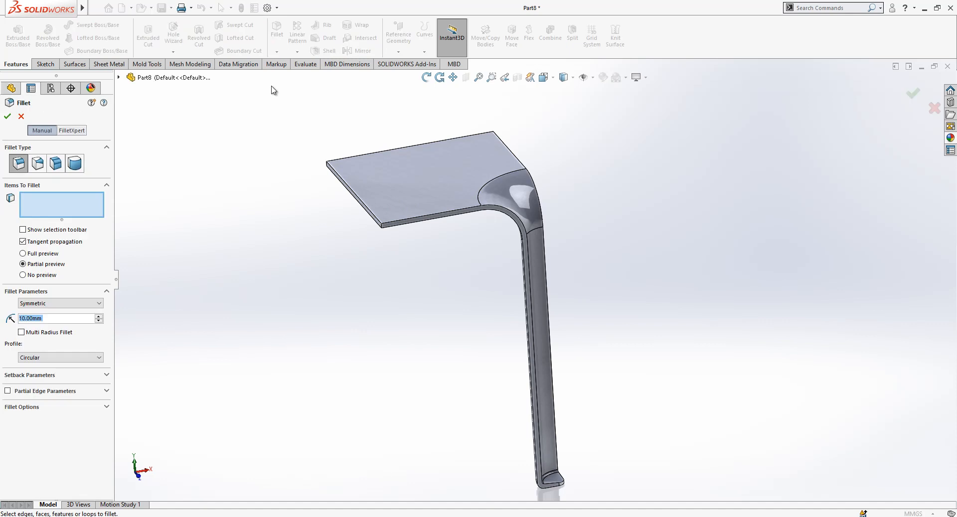
pyautogui.click(7, 117)
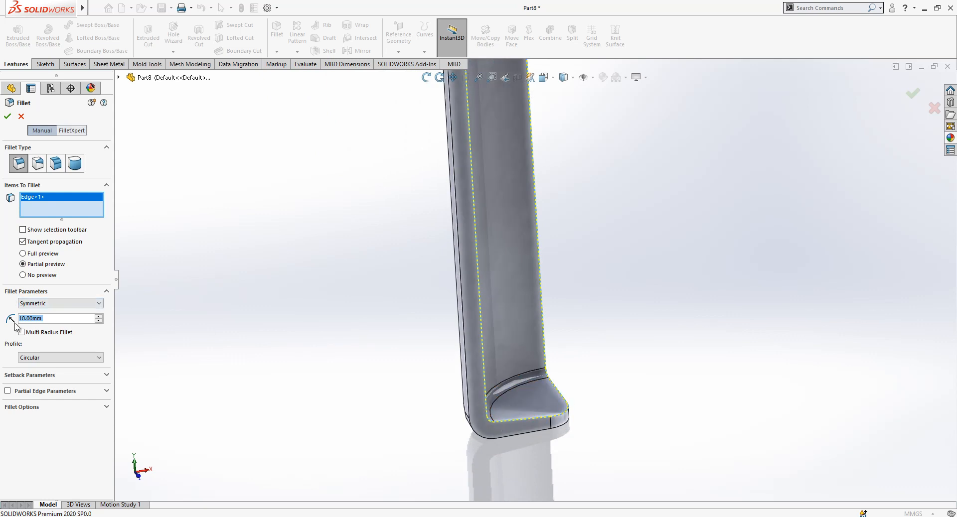
pyautogui.click(486, 336)
pyautogui.write('1.5')
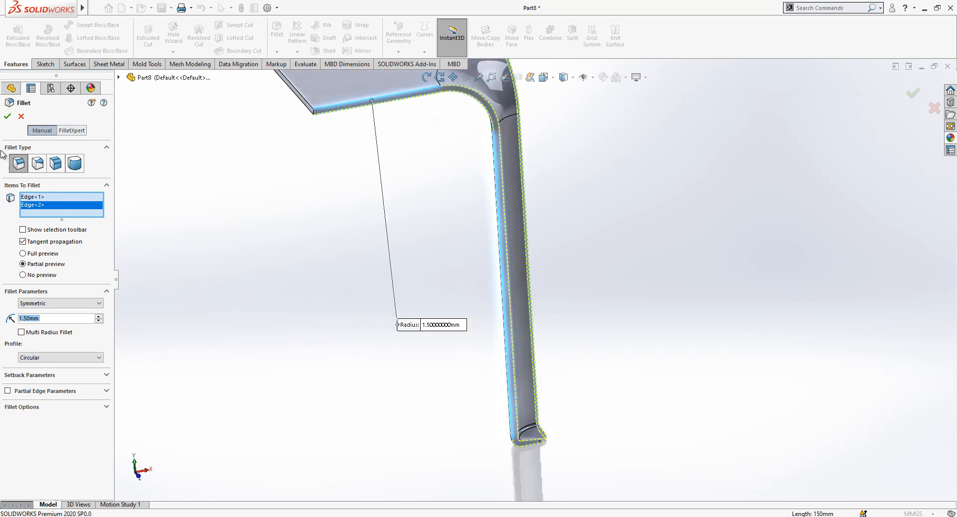
pyautogui.click(7, 116)
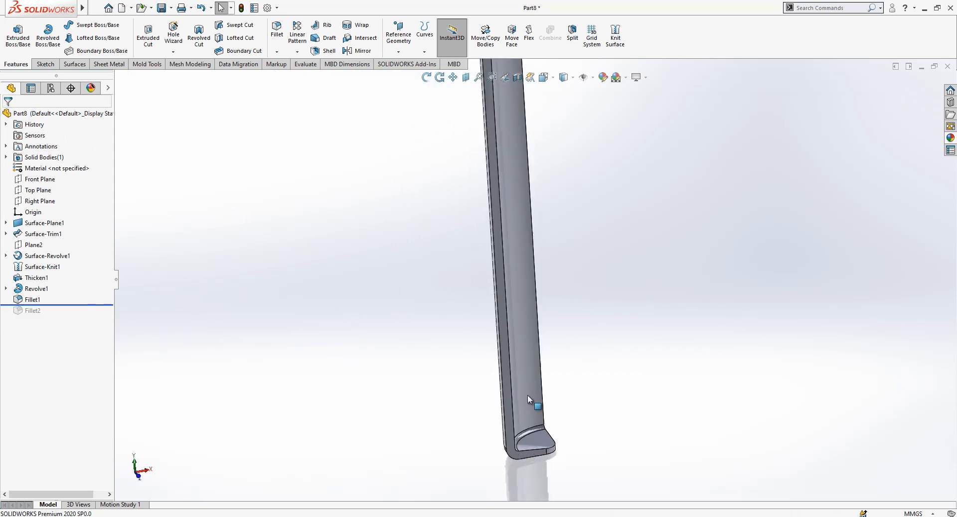
pyautogui.click(31, 299)
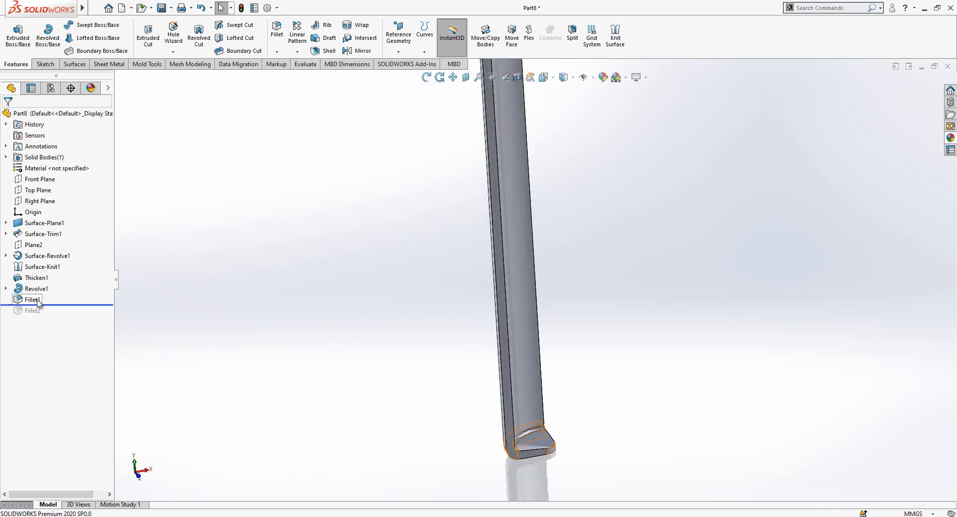
pyautogui.doubleClick(32, 299)
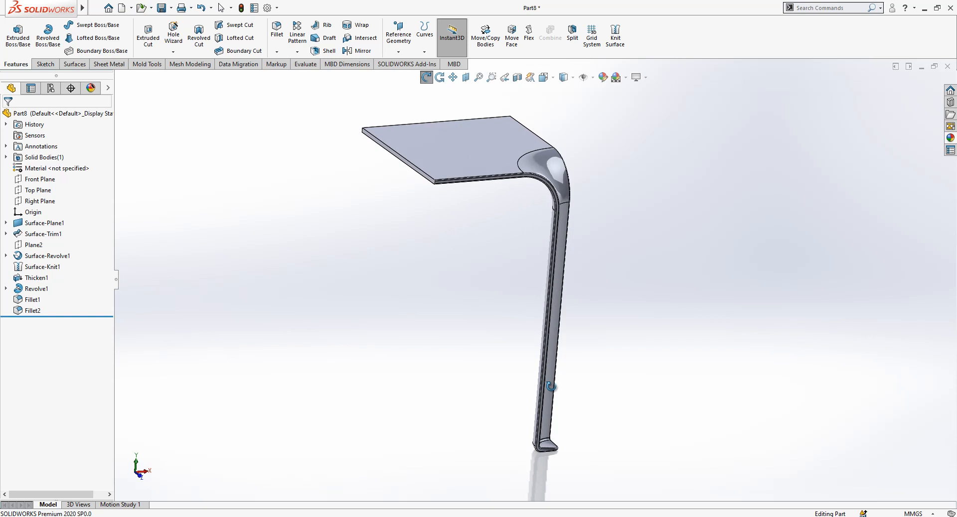
# - Mirror the quarter-model body across the Front Plane to create Mirror1
pyautogui.click(39, 179)
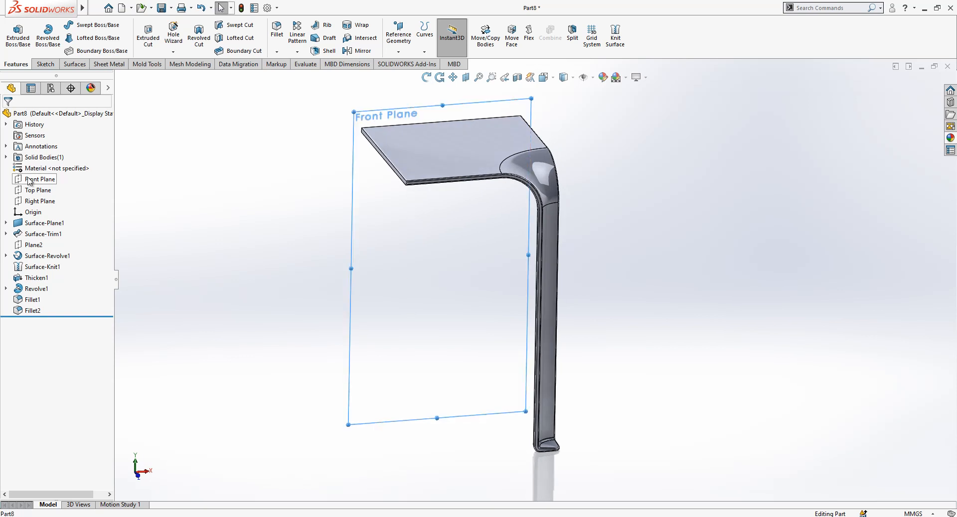
pyautogui.click(39, 179)
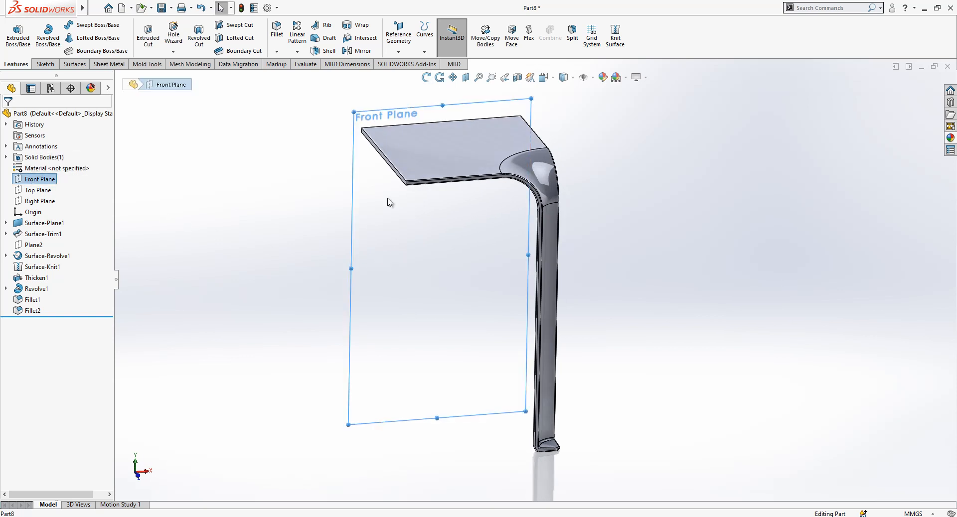
pyautogui.click(357, 38)
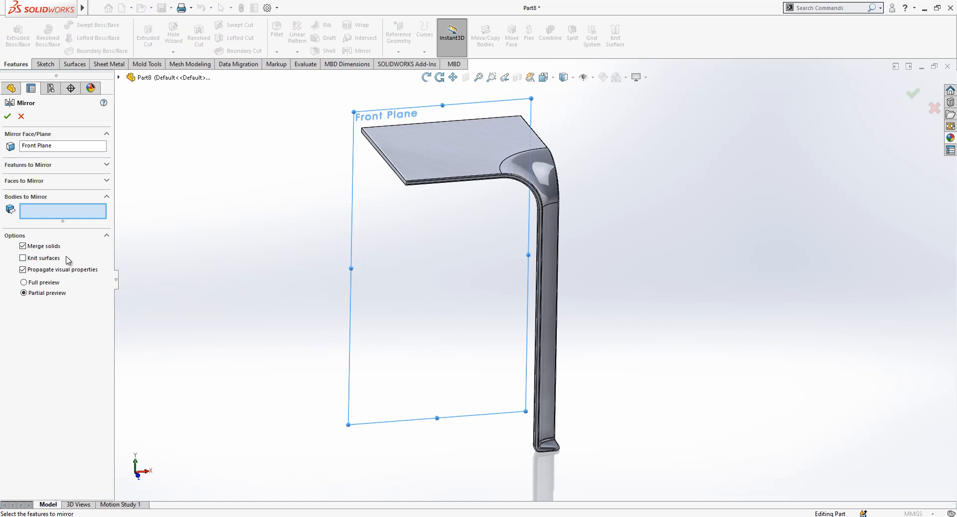
pyautogui.click(454, 169)
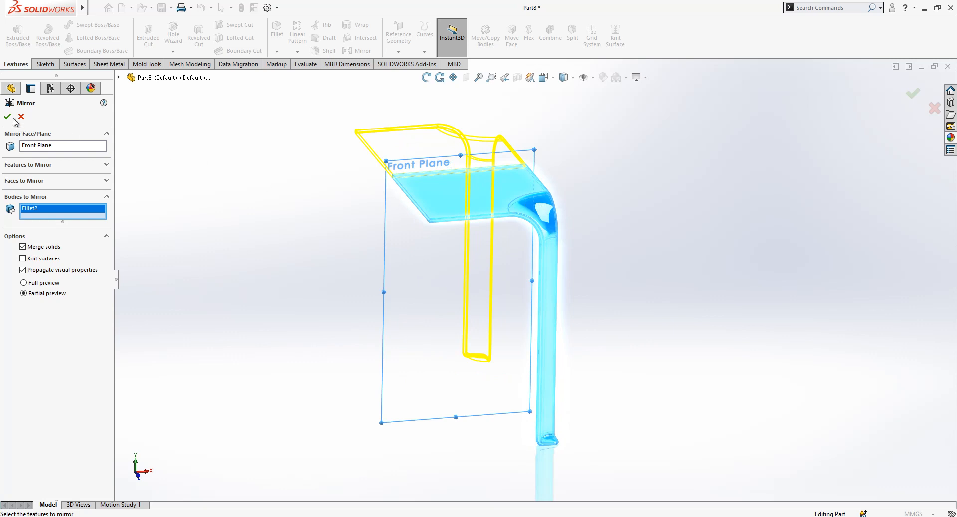
pyautogui.click(6, 116)
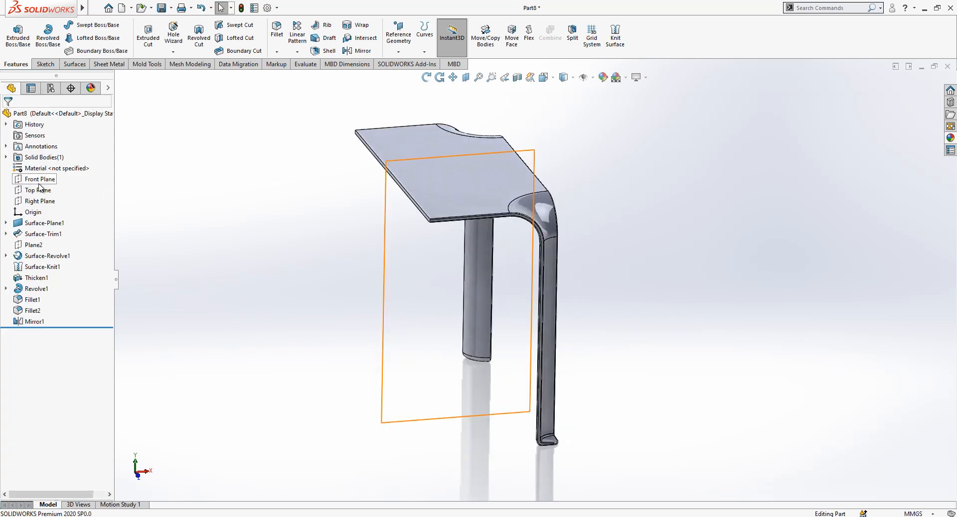
pyautogui.click(40, 201)
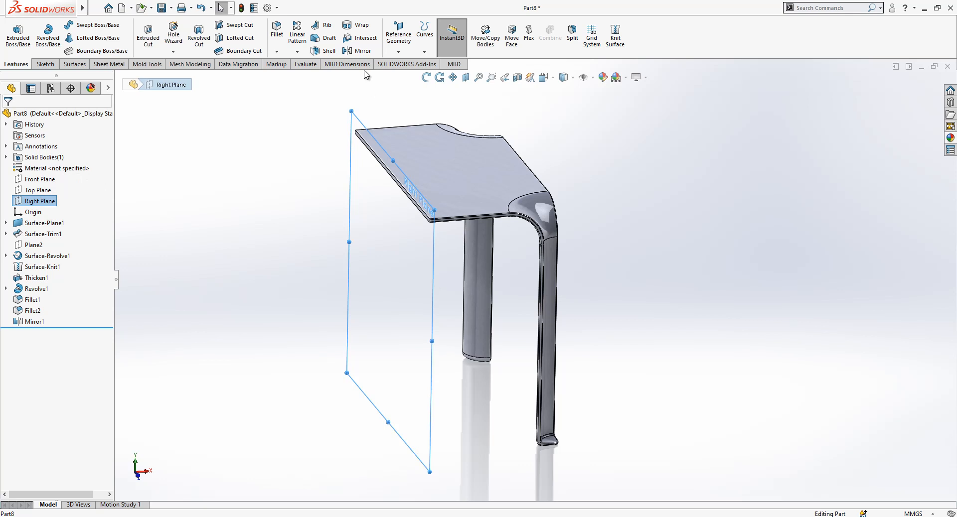
# - Mirror the half-table body across the Right Plane to create Mirror2
pyautogui.click(363, 51)
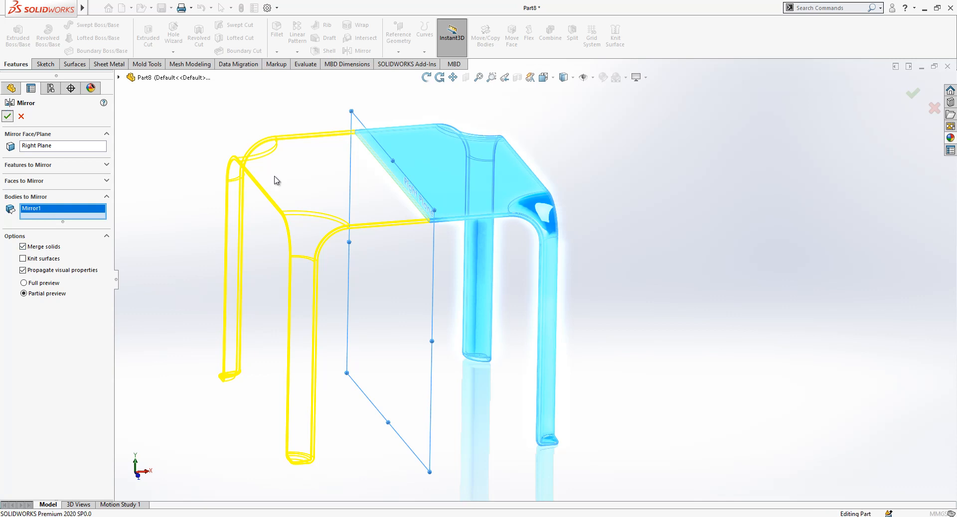
pyautogui.click(8, 116)
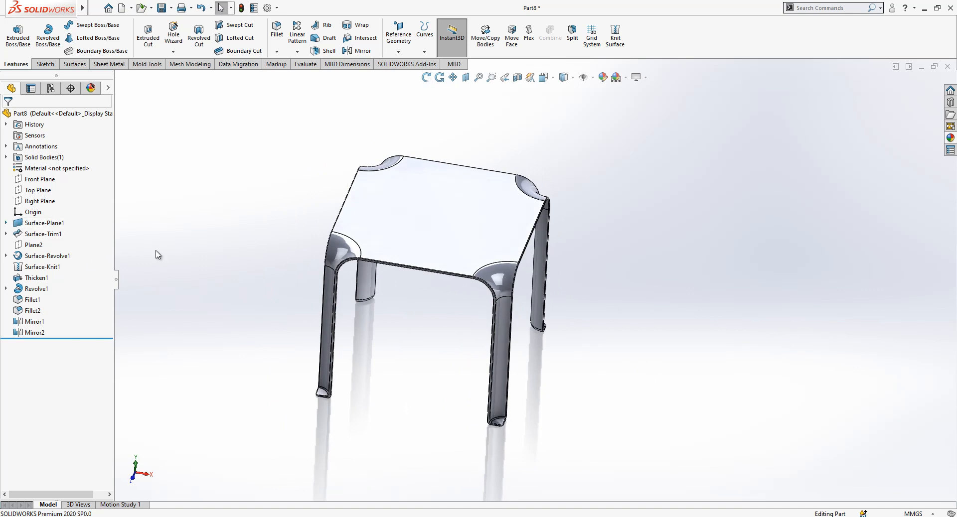
pyautogui.click(41, 179)
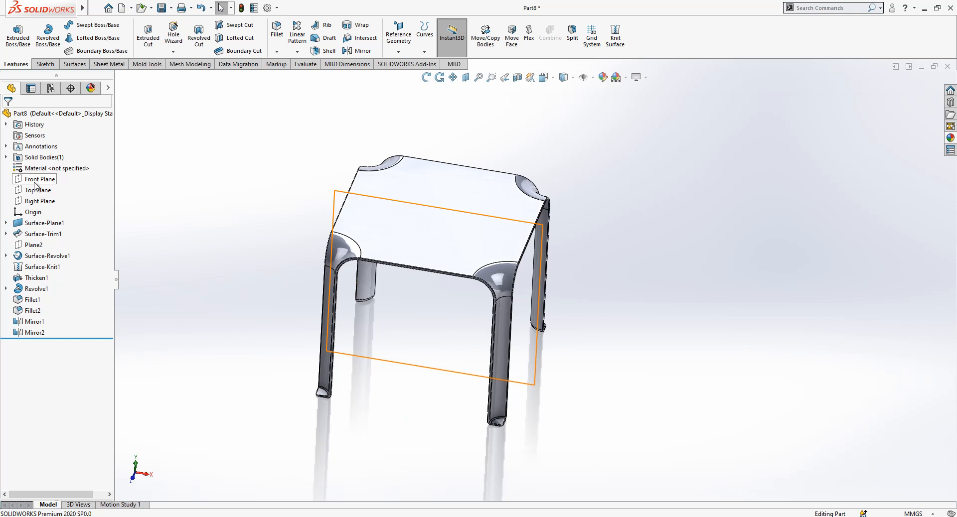
pyautogui.click(551, 318)
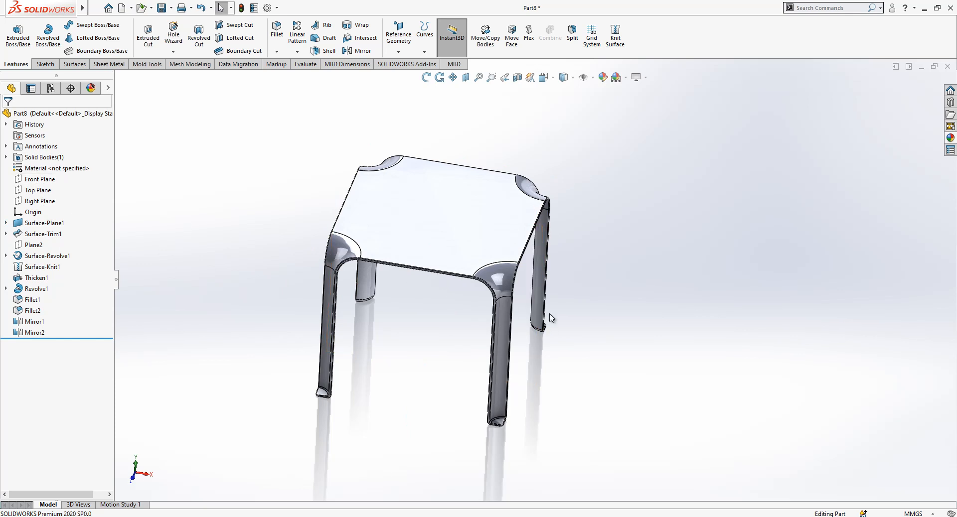
pyautogui.moveTo(551, 317); pyautogui.dragTo(537, 308)
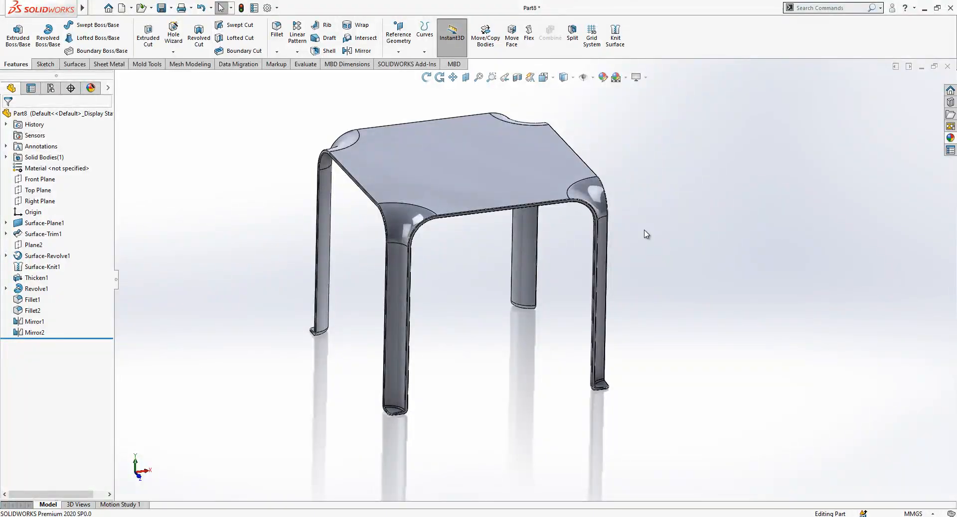
pyautogui.moveTo(683, 309)
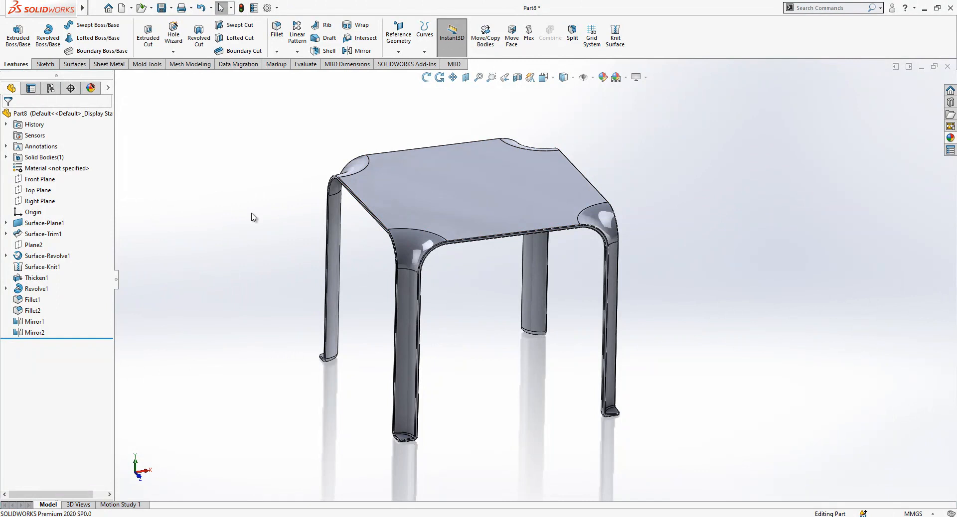
pyautogui.moveTo(273, 247)
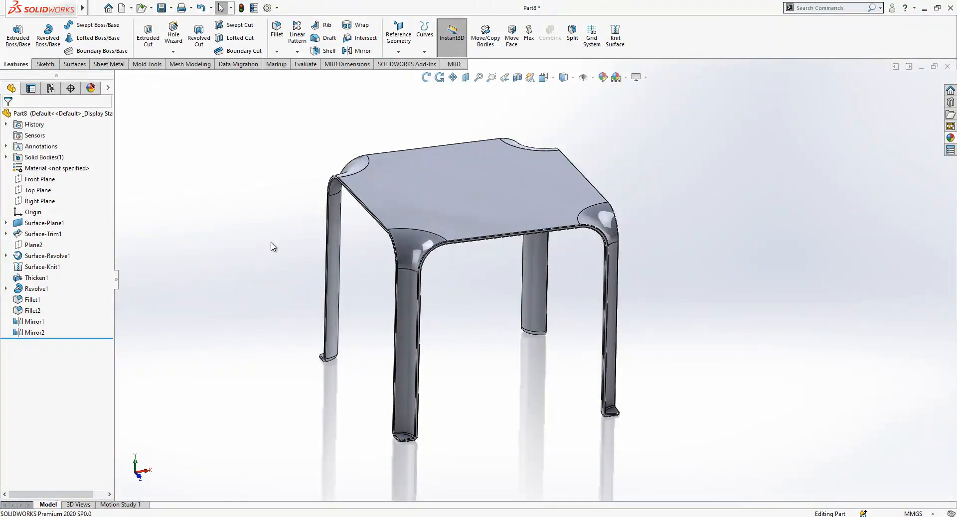
pyautogui.moveTo(288, 264)
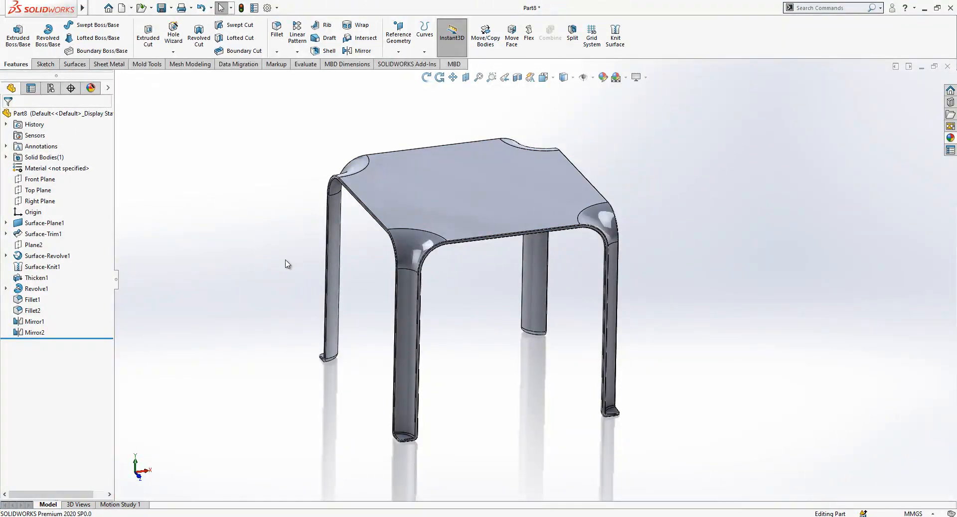
pyautogui.moveTo(288, 264); pyautogui.dragTo(464, 302)
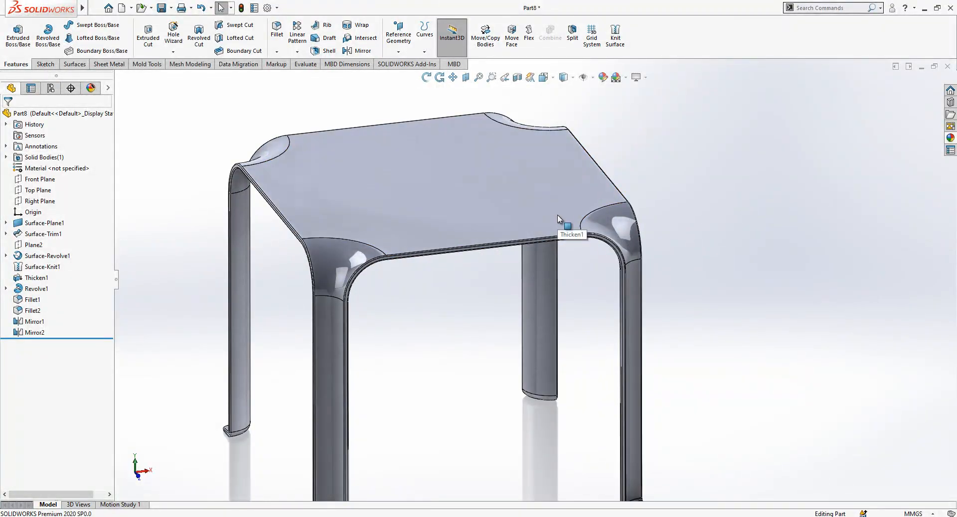
pyautogui.moveTo(558, 220); pyautogui.dragTo(604, 247)
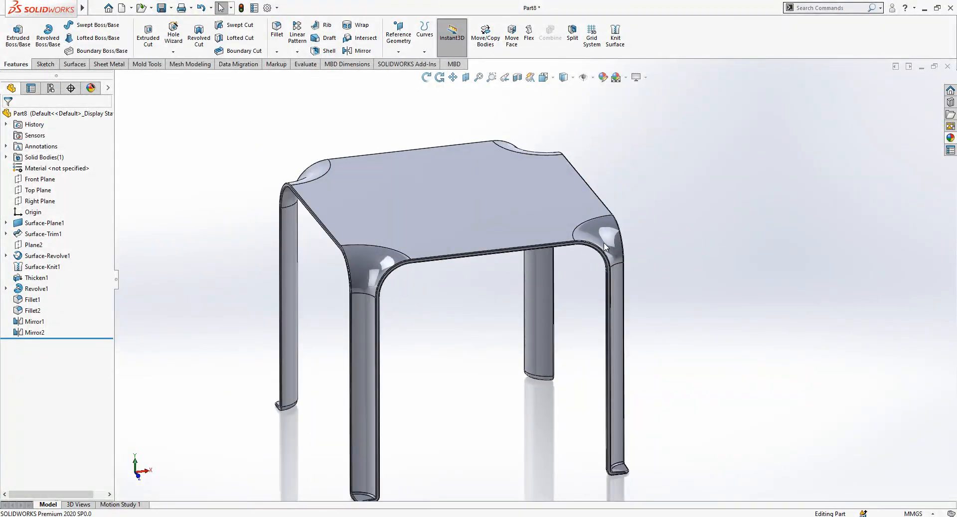